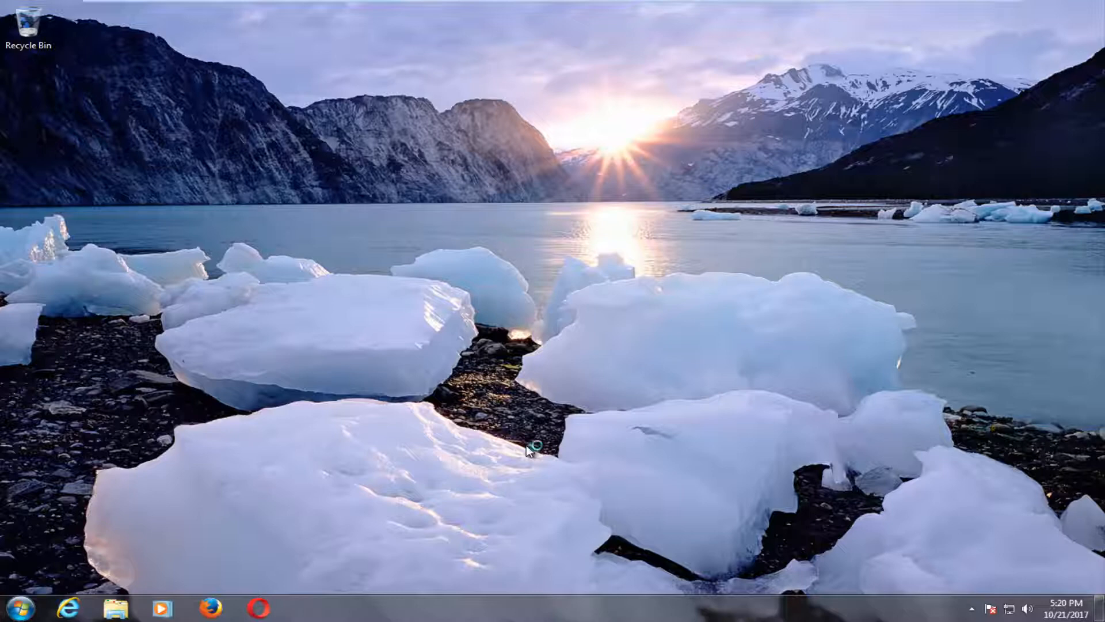
mouse_move(530, 450)
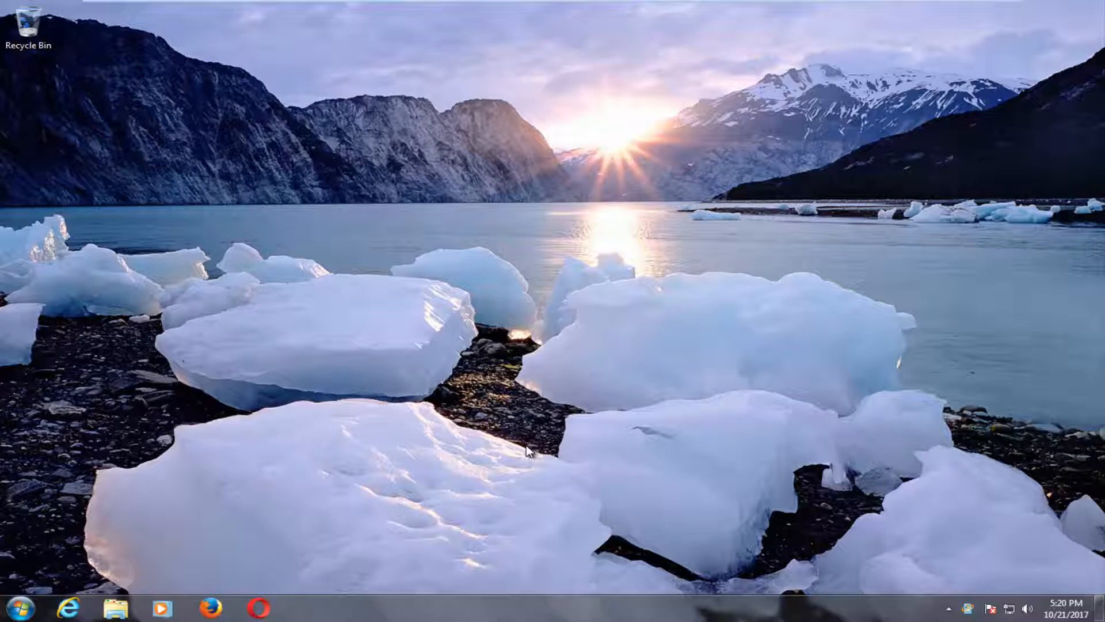
Bring up the Windows 7 Start menu from the taskbar
click(16, 608)
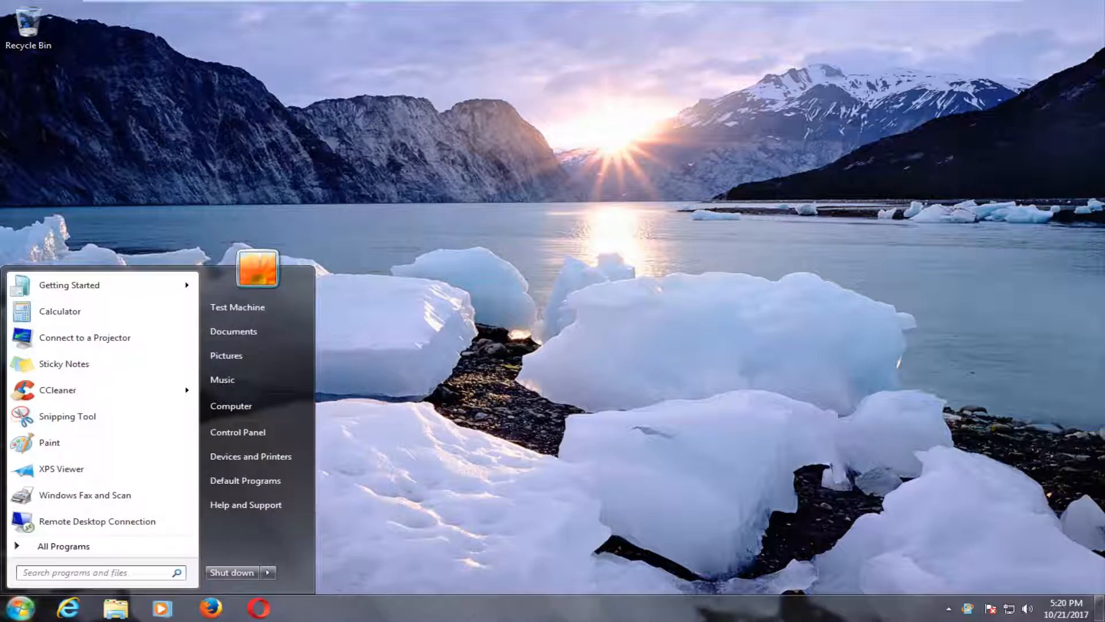
Search the Start menu for 'services' to launch the Services console
text(se)
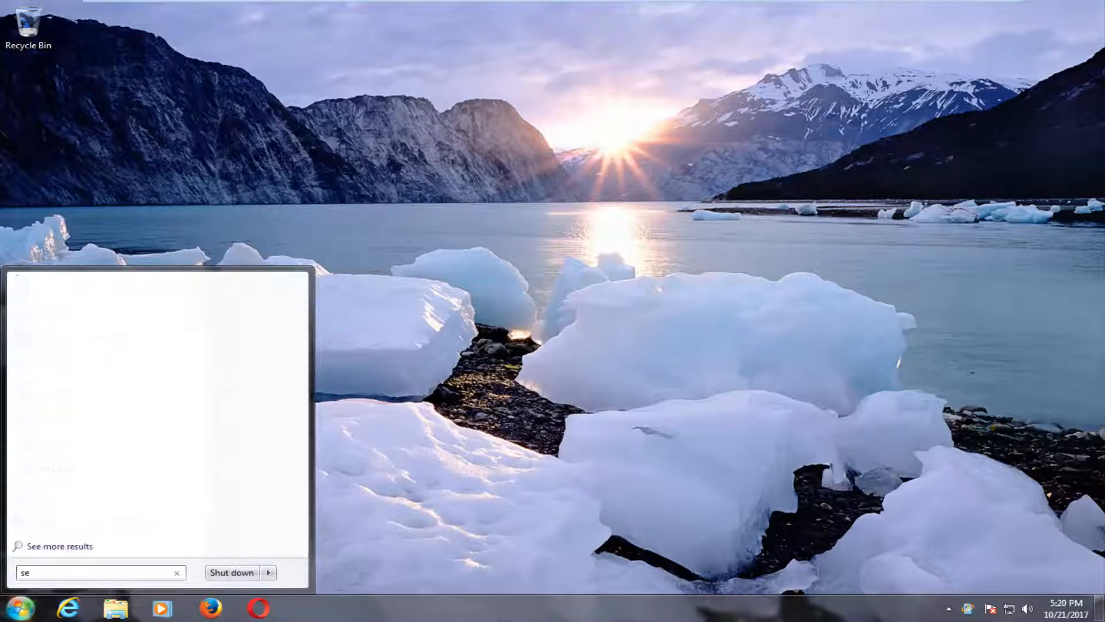
text(rvices)
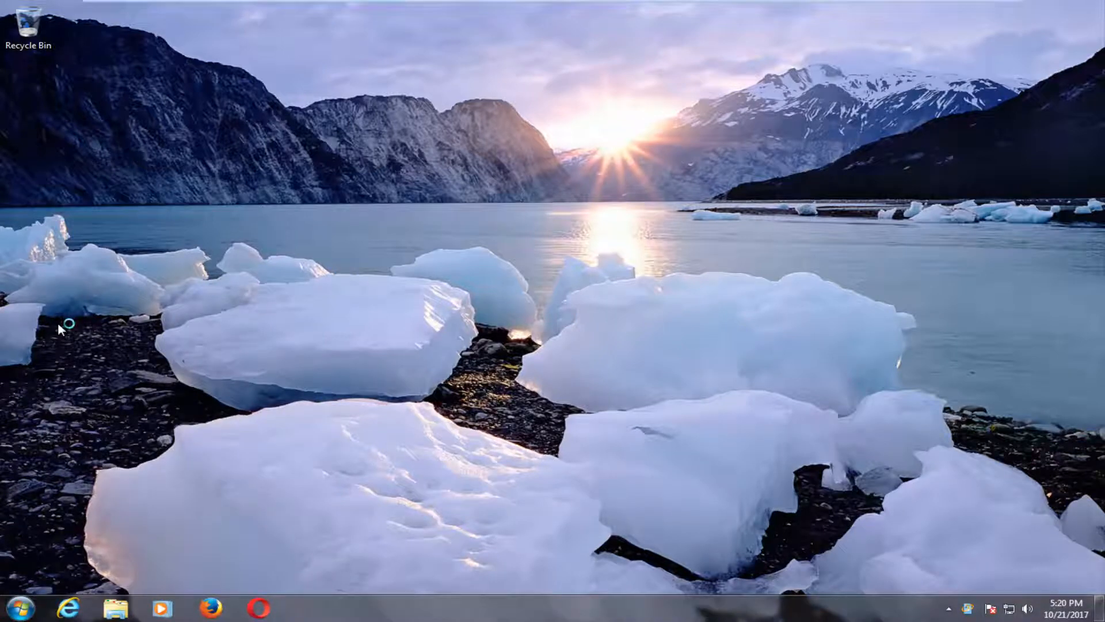
mouse_move(150, 337)
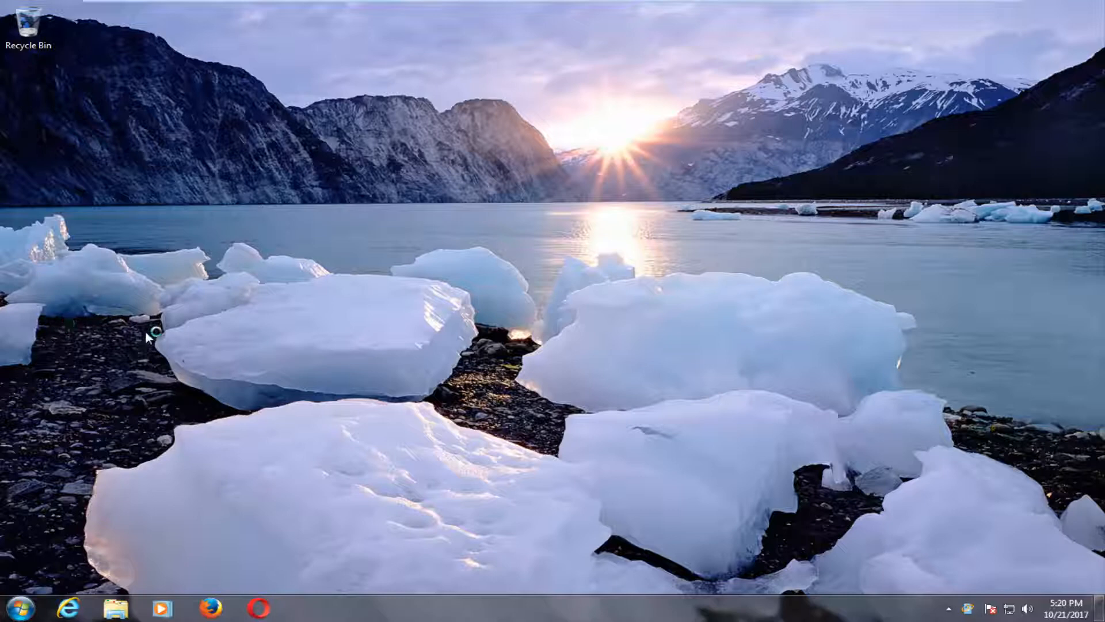
mouse_move(148, 338)
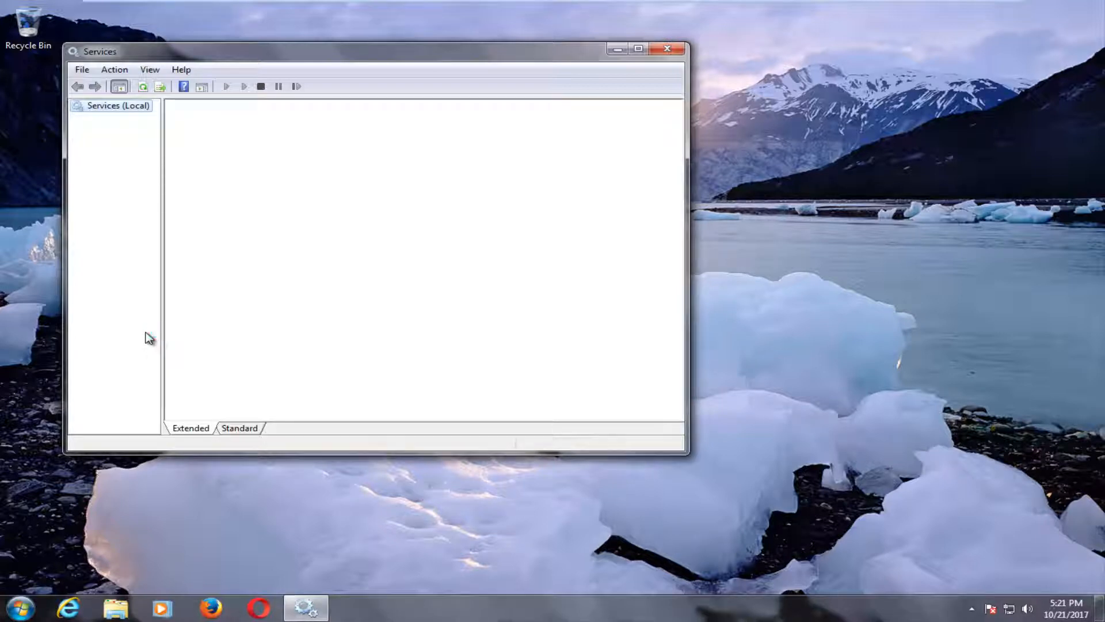
Enlarge the Services window and scroll the list down to Windows Update
click(117, 105)
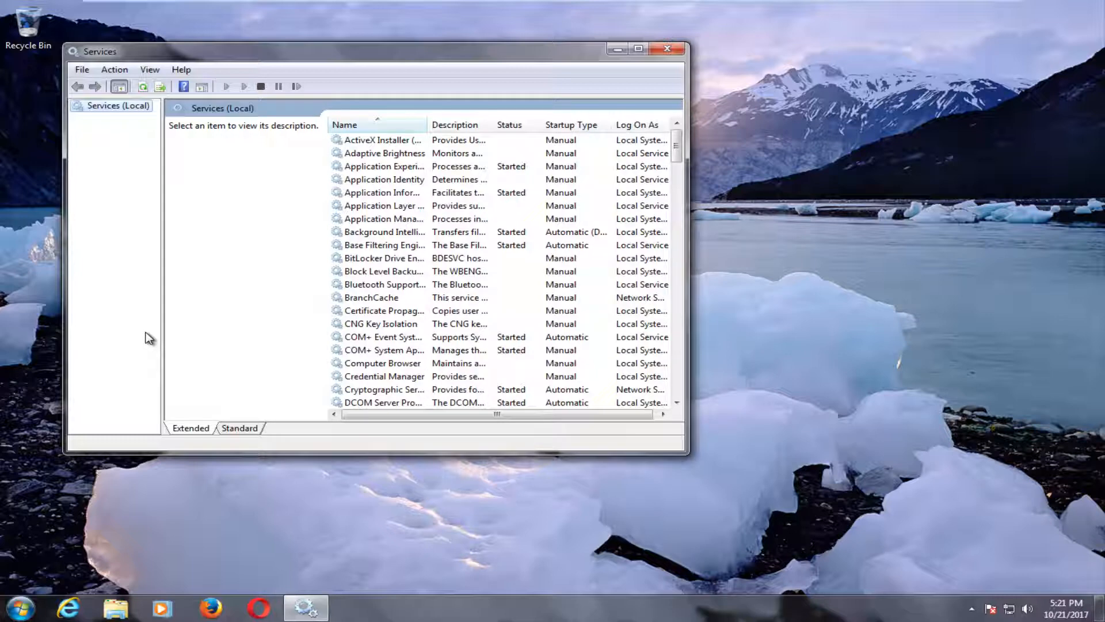
mouse_move(688, 455)
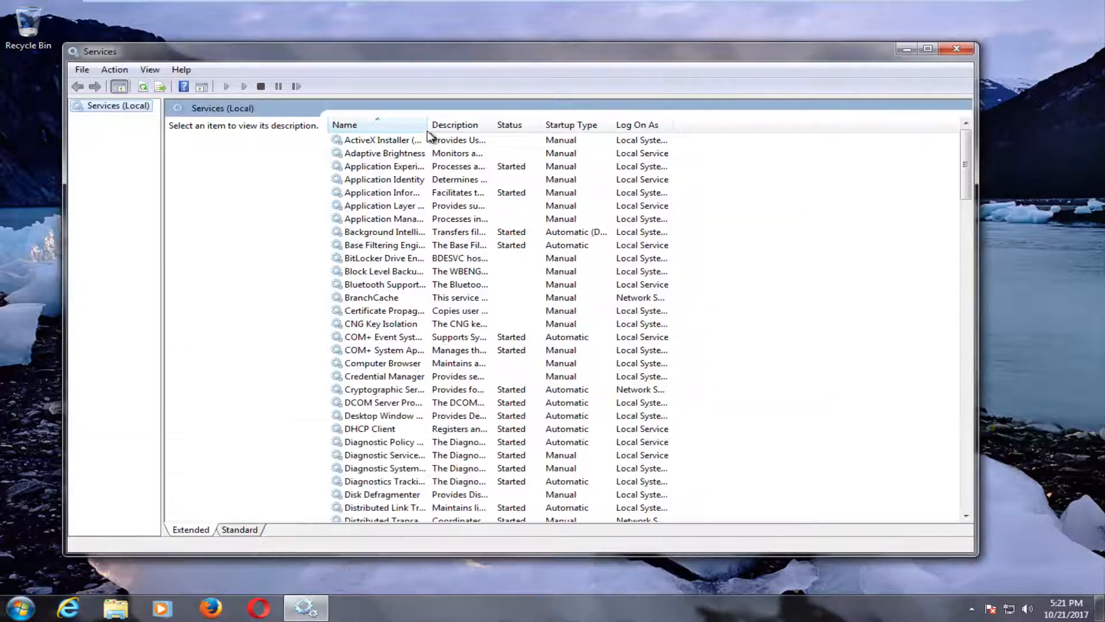
mouse_move(425, 128)
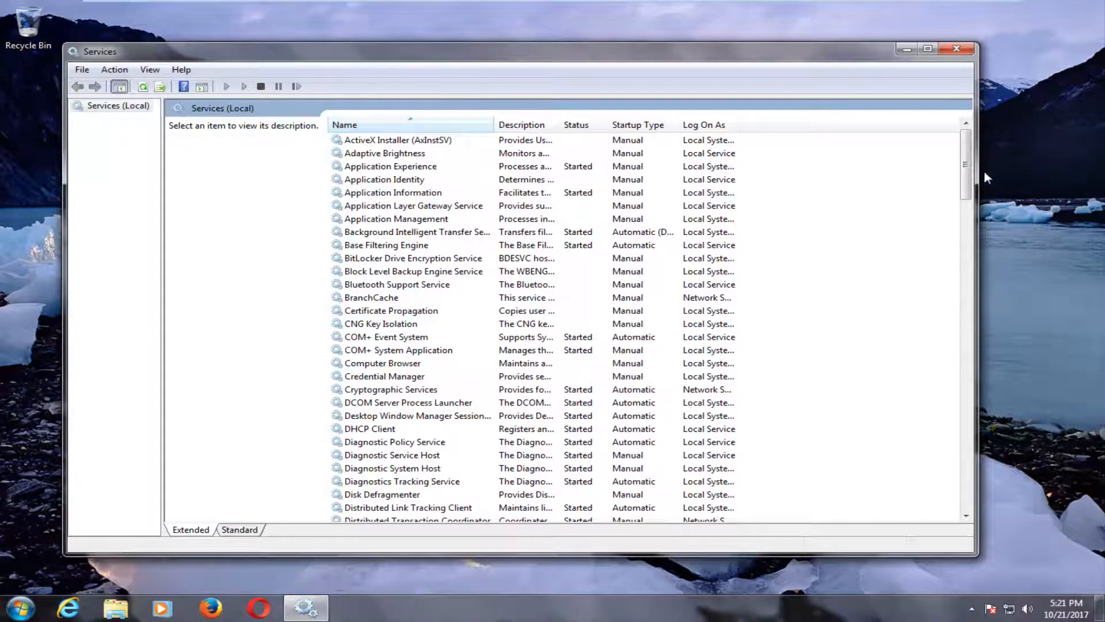
scroll(down, 3)
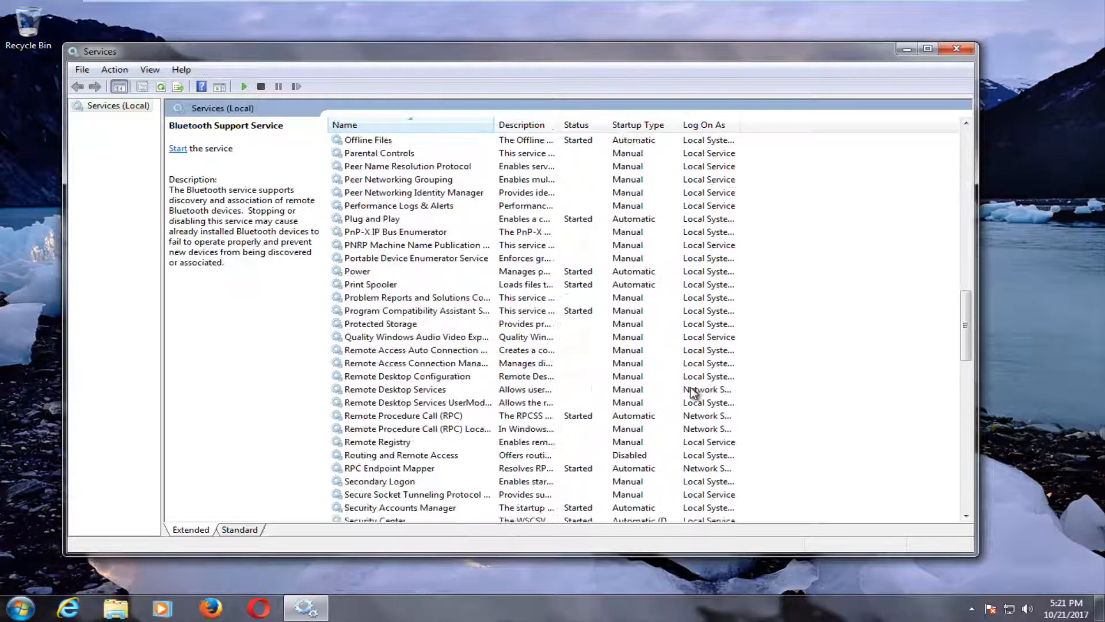
scroll(down, 3)
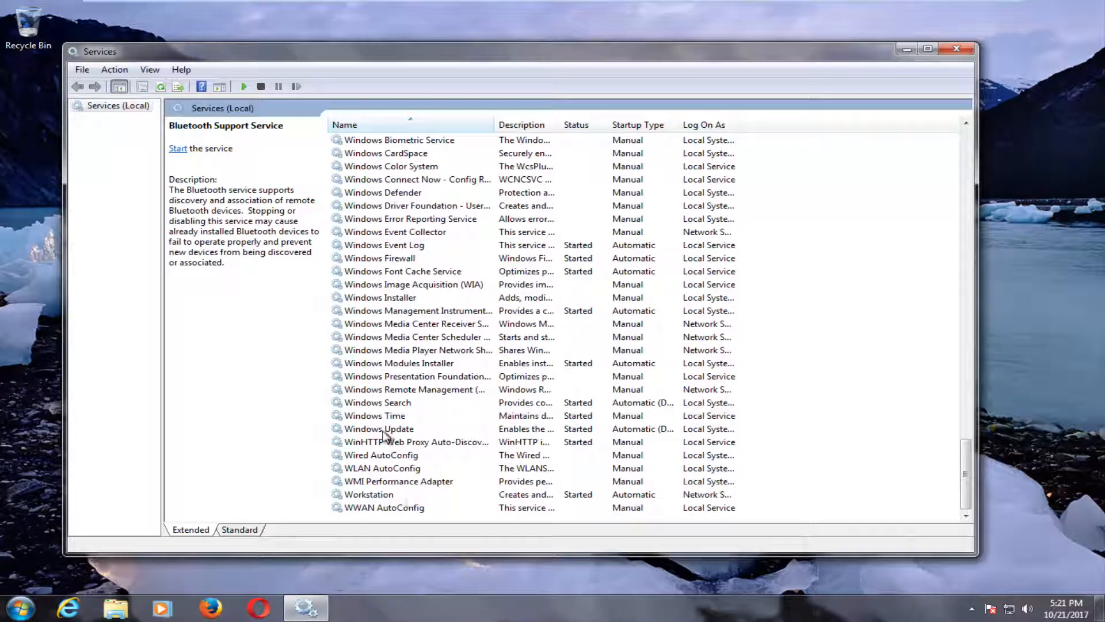
Stop the Windows Update service and wait for the stop to complete
click(379, 428)
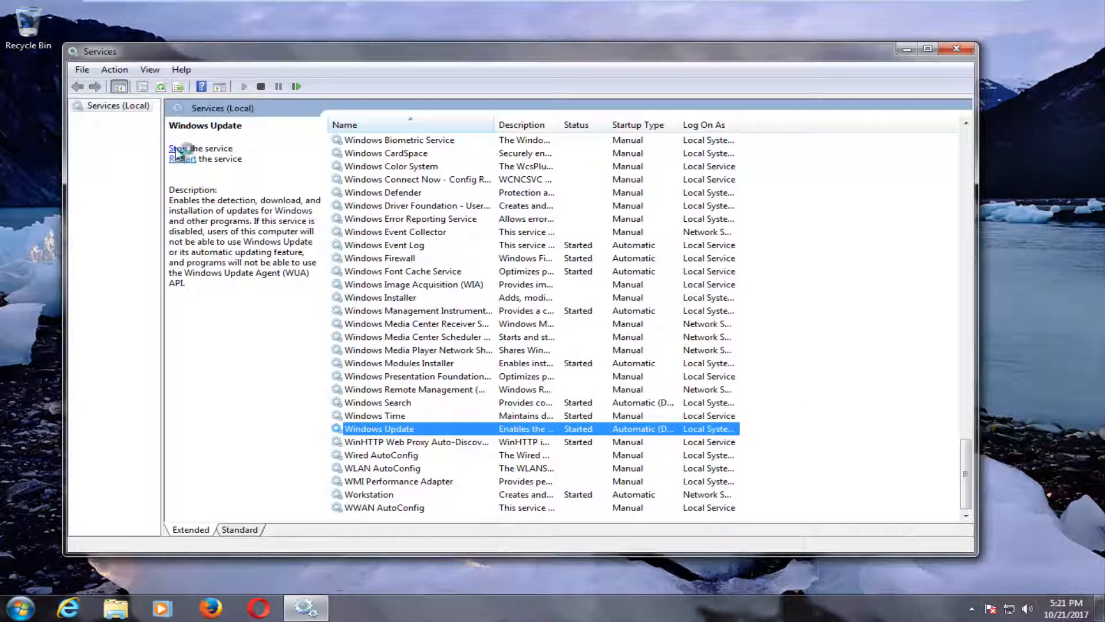
click(200, 147)
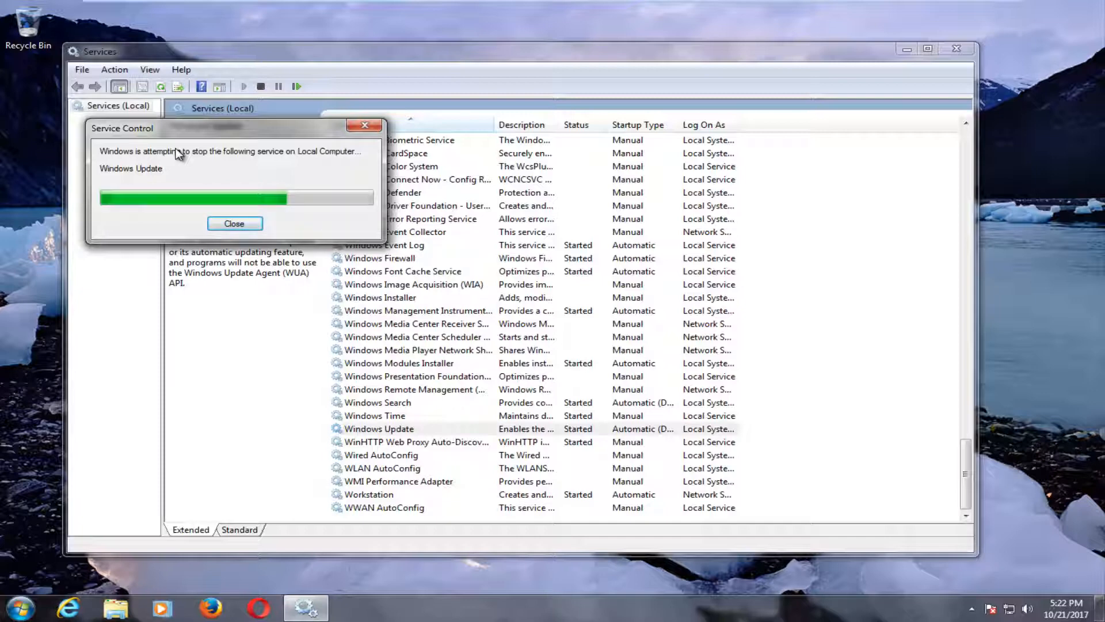
click(234, 223)
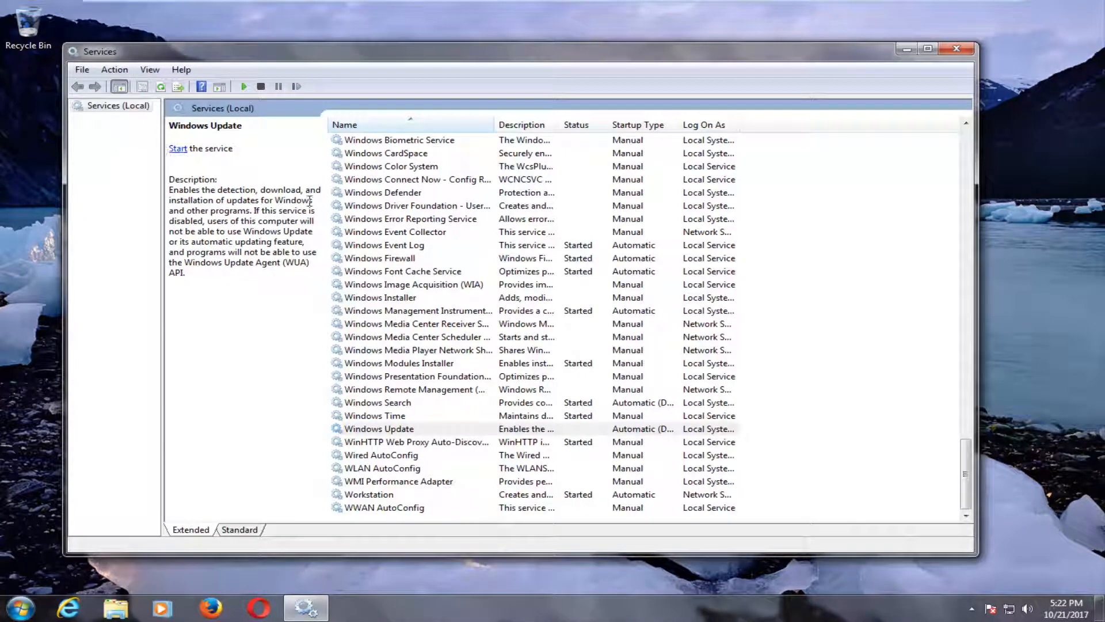
mouse_move(179, 148)
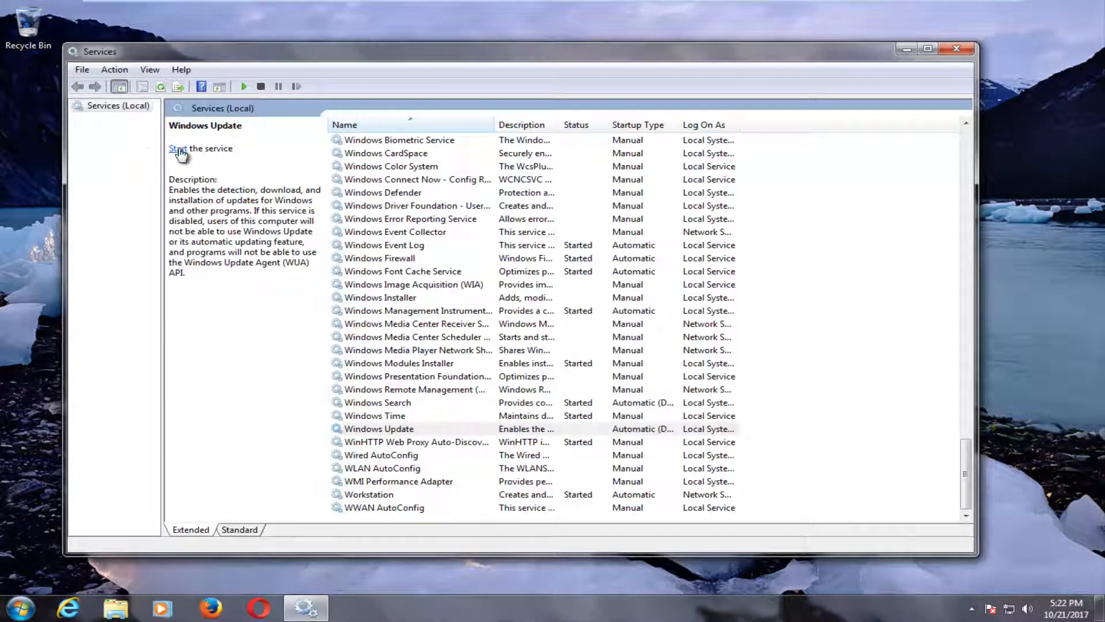
mouse_move(956, 48)
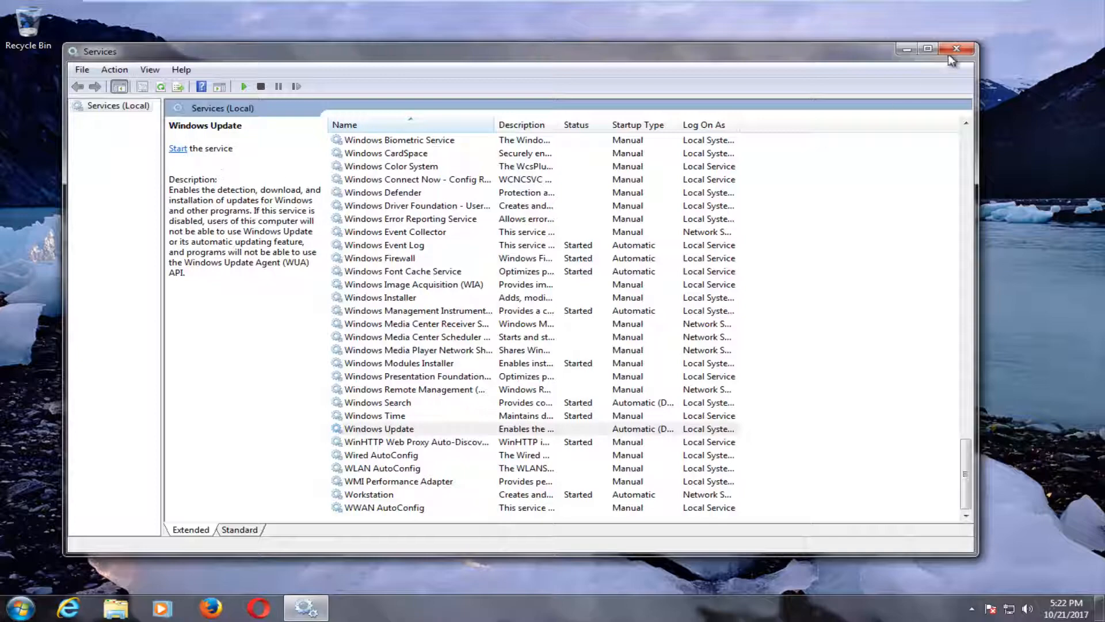
Close Services and search the Start menu for 'run' to reach the Run dialog
click(957, 49)
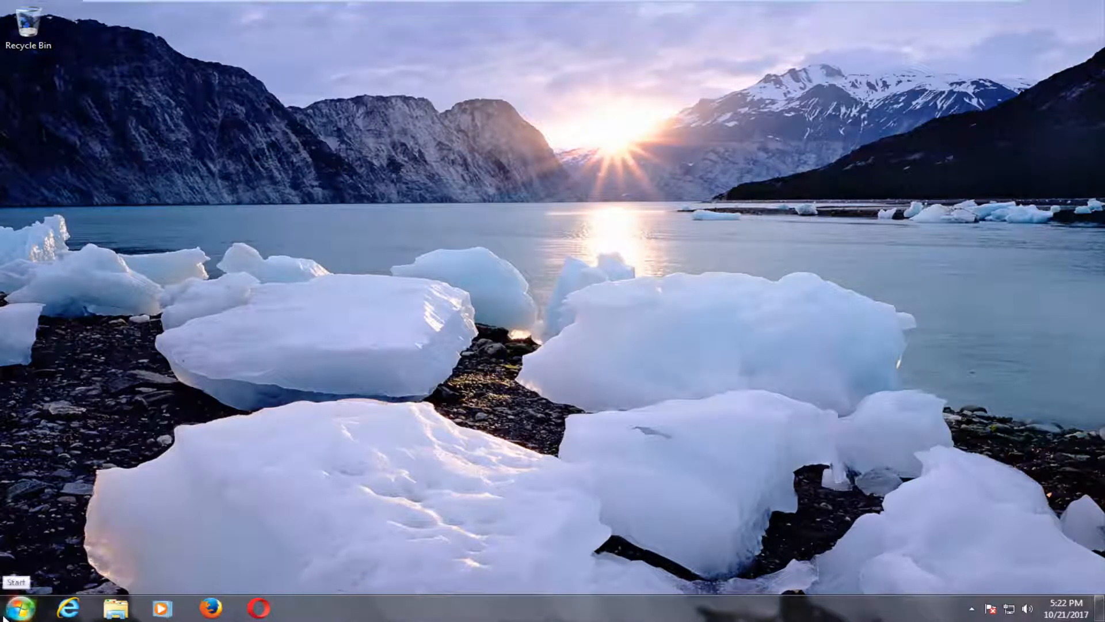
click(16, 607)
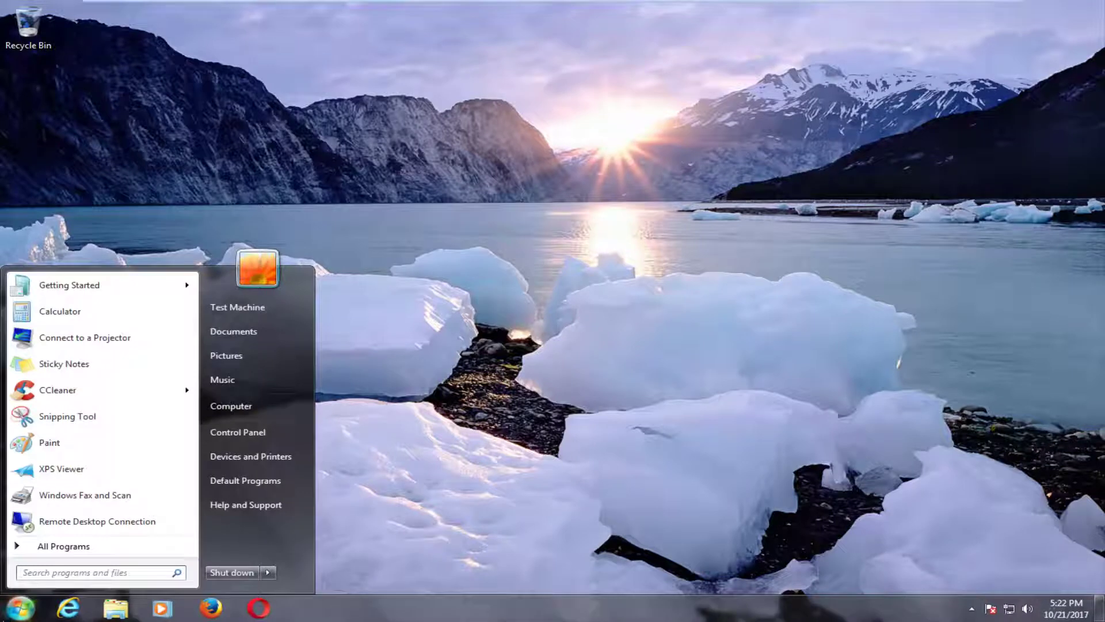
text(run)
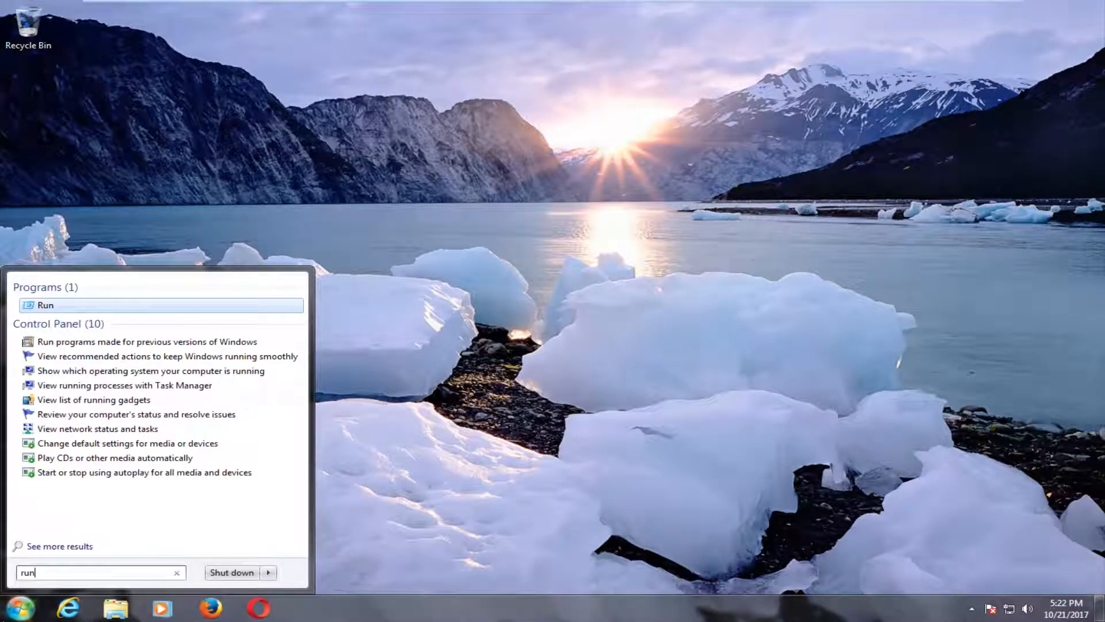
mouse_move(45, 305)
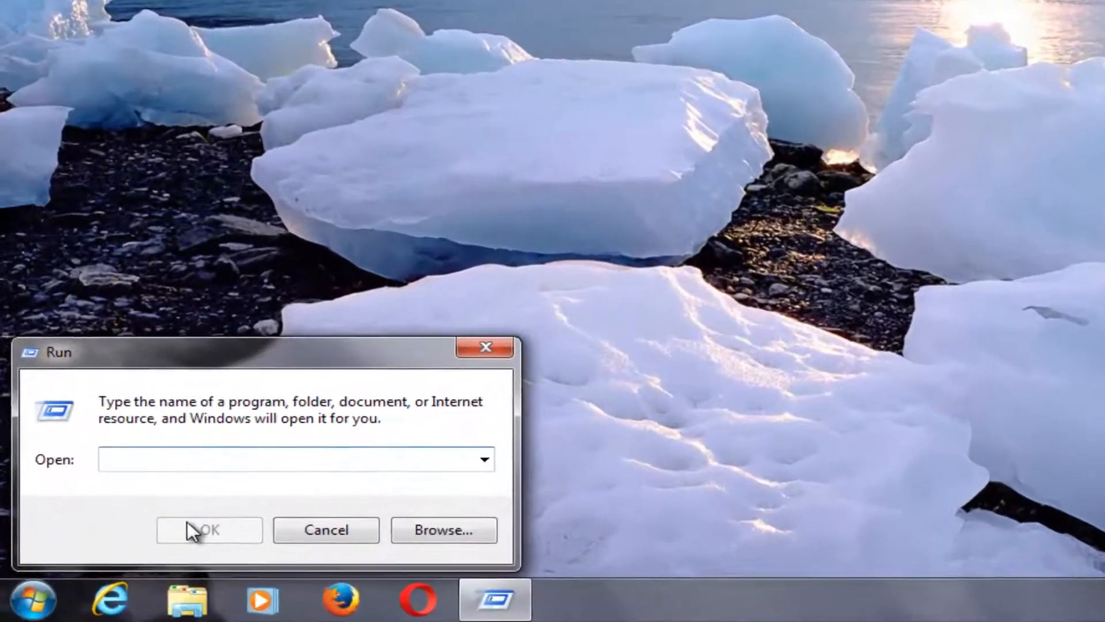
Enter C:\Windows\SoftwareDistribution in the Run box and open it in Explorer
text(V)
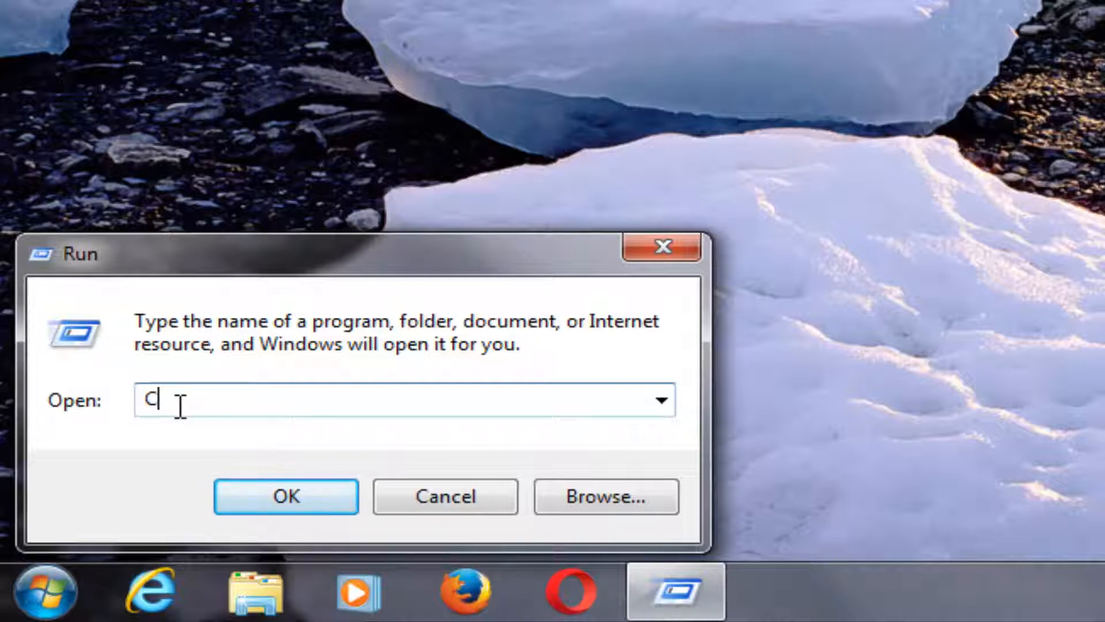
text(:)
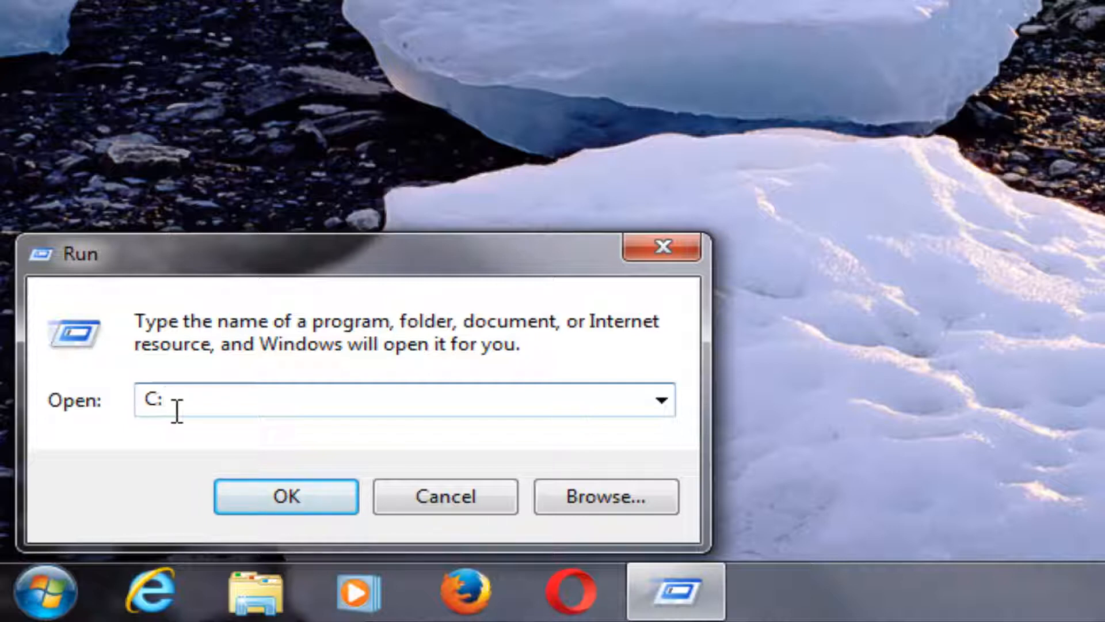
text(\)
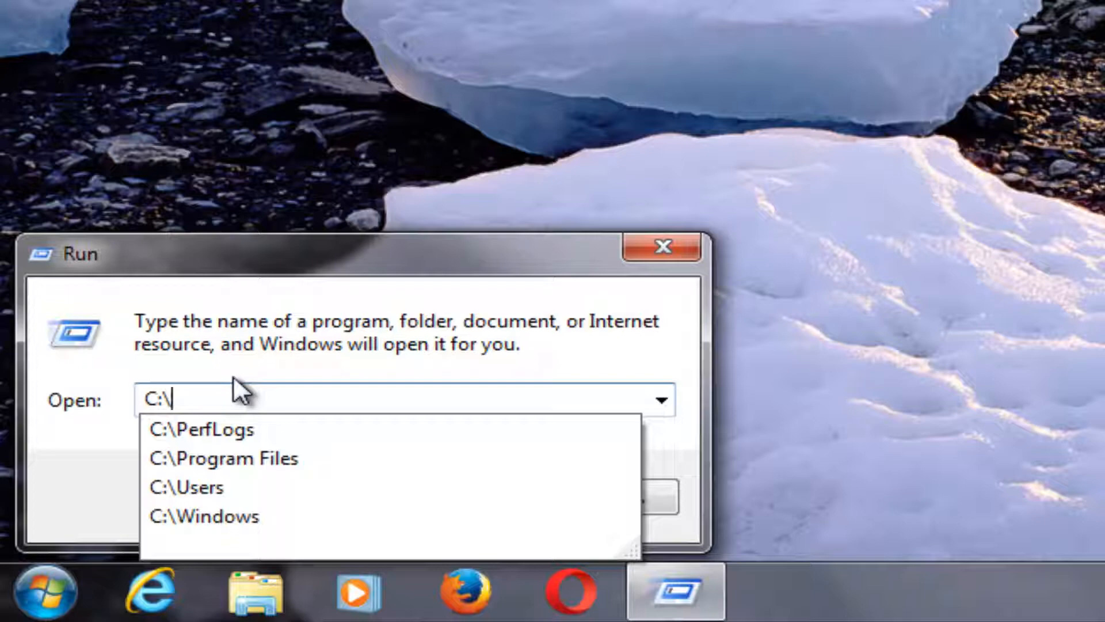
click(205, 515)
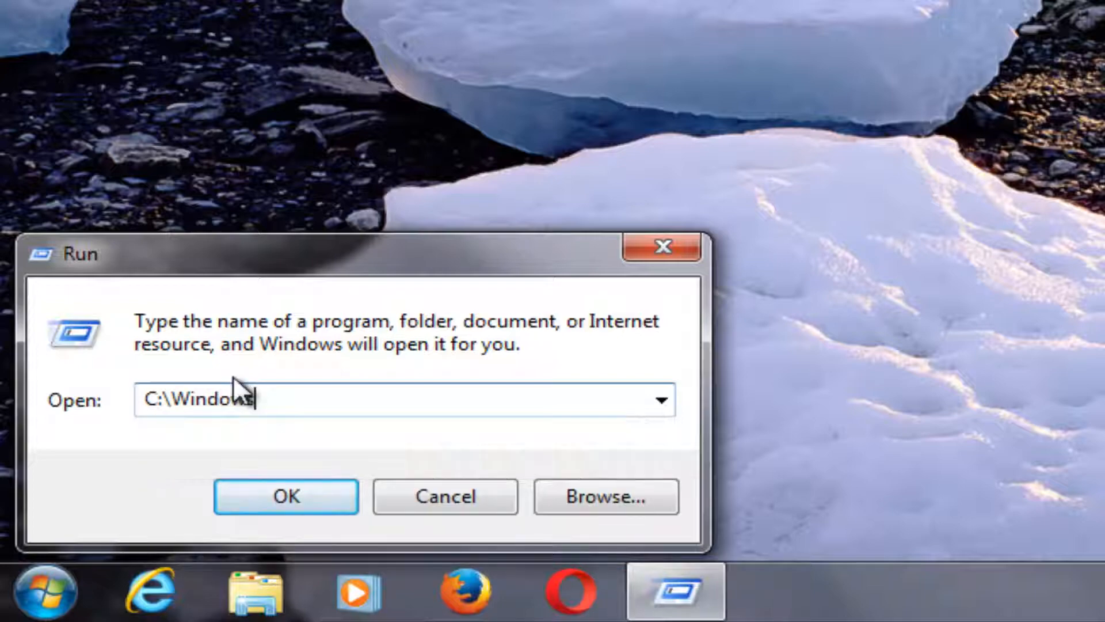
text(\)
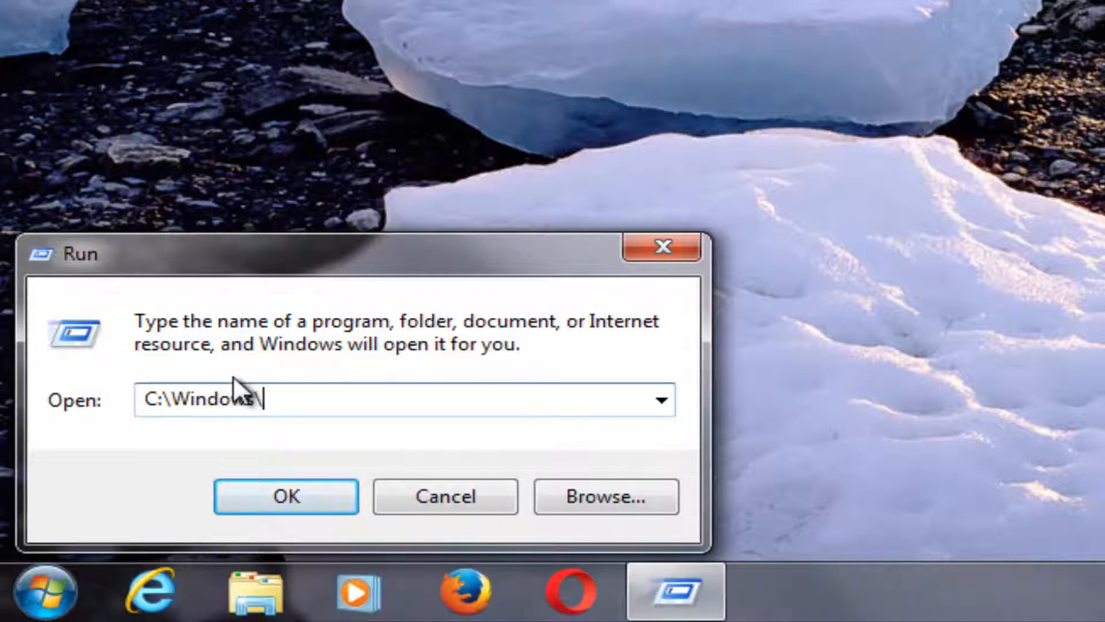
text(Softw)
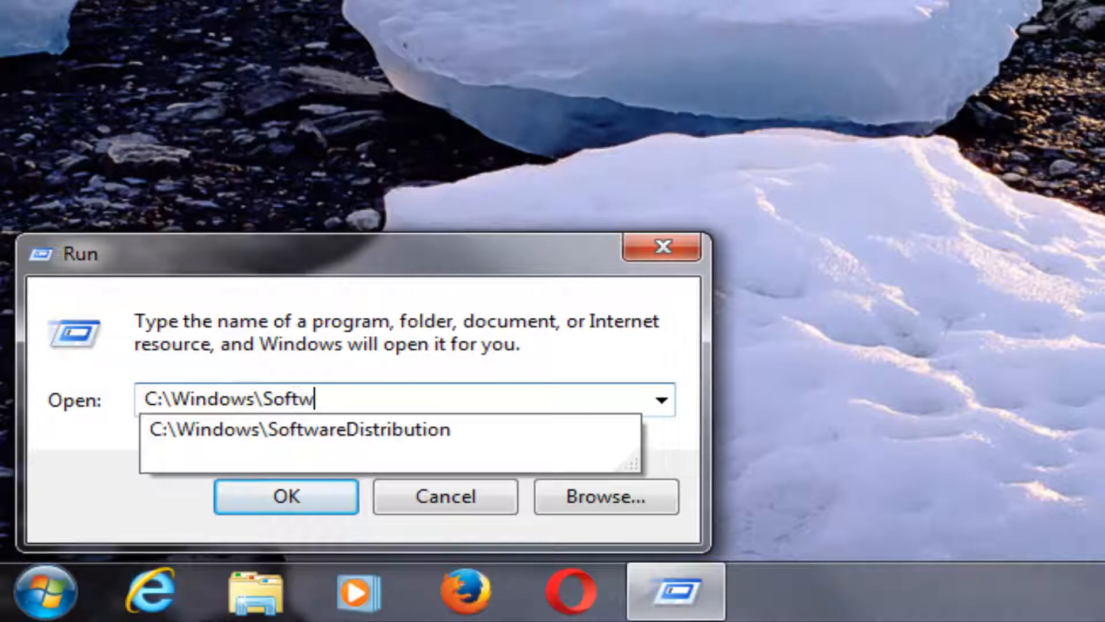
text(areDistri)
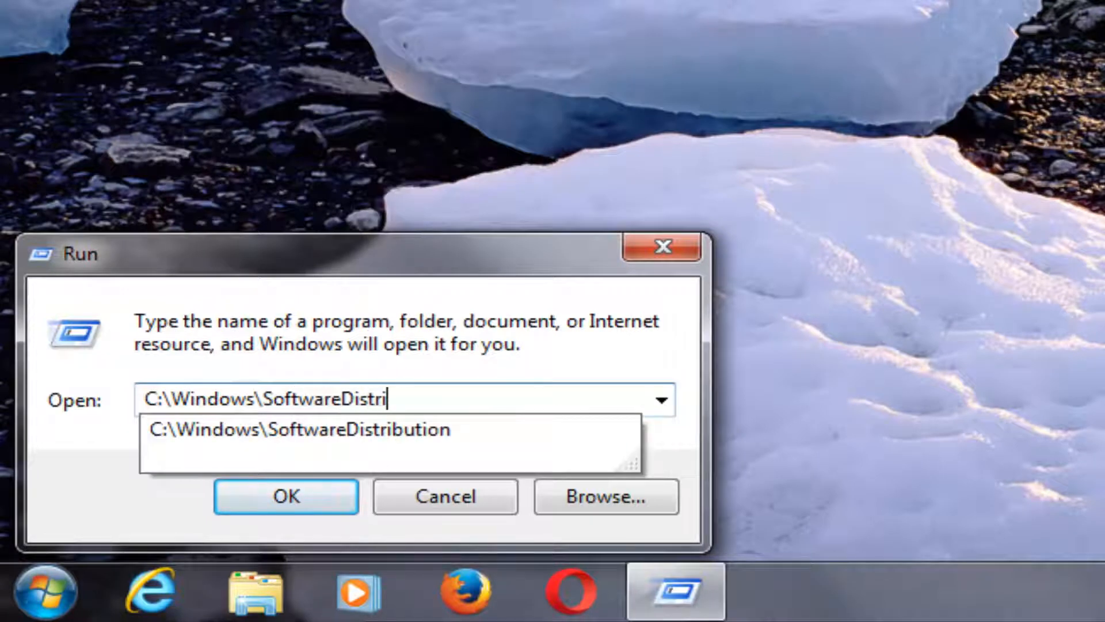
click(296, 430)
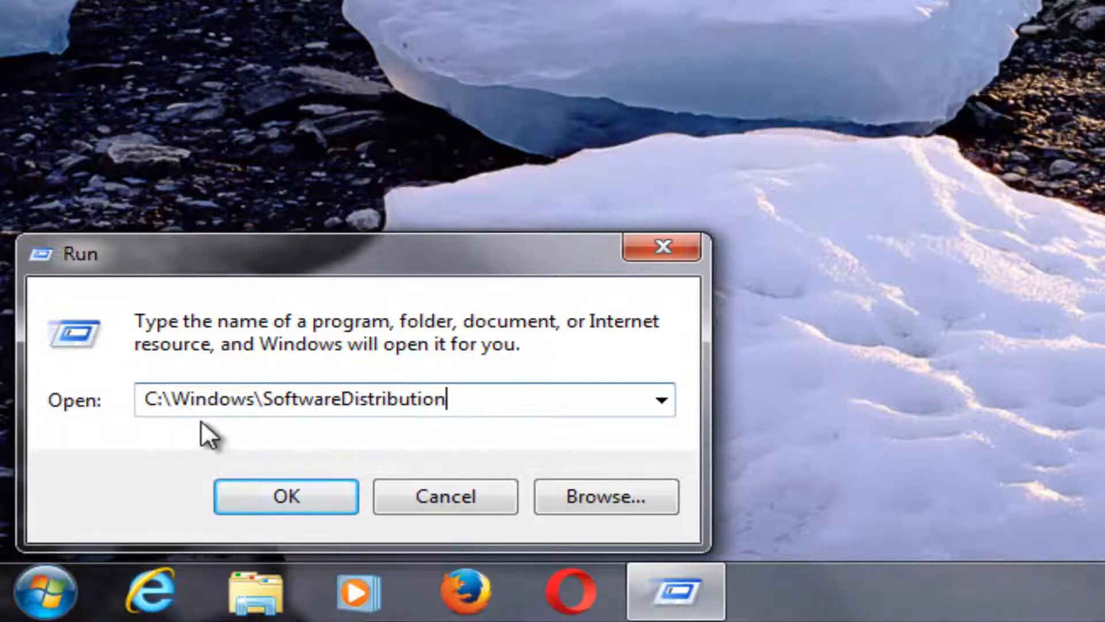
mouse_move(273, 435)
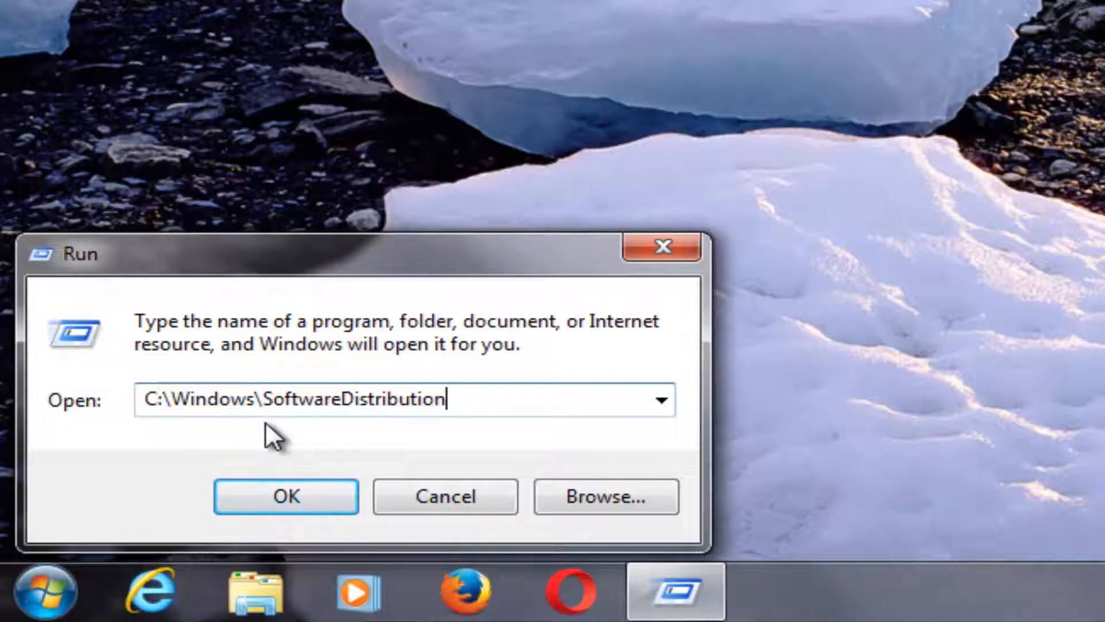
mouse_move(512, 401)
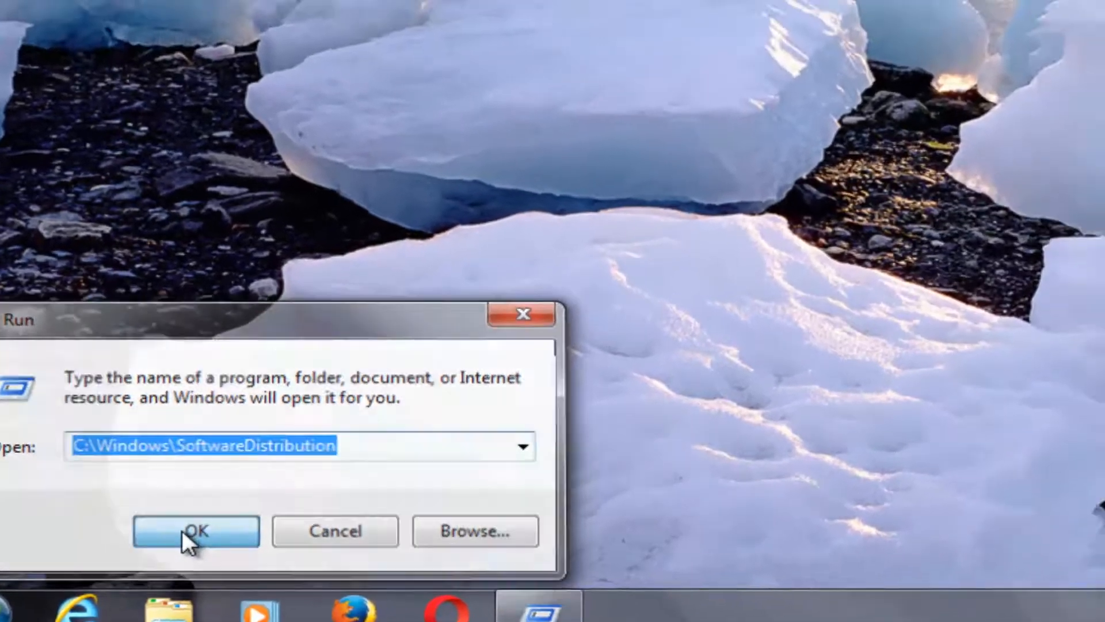
click(195, 530)
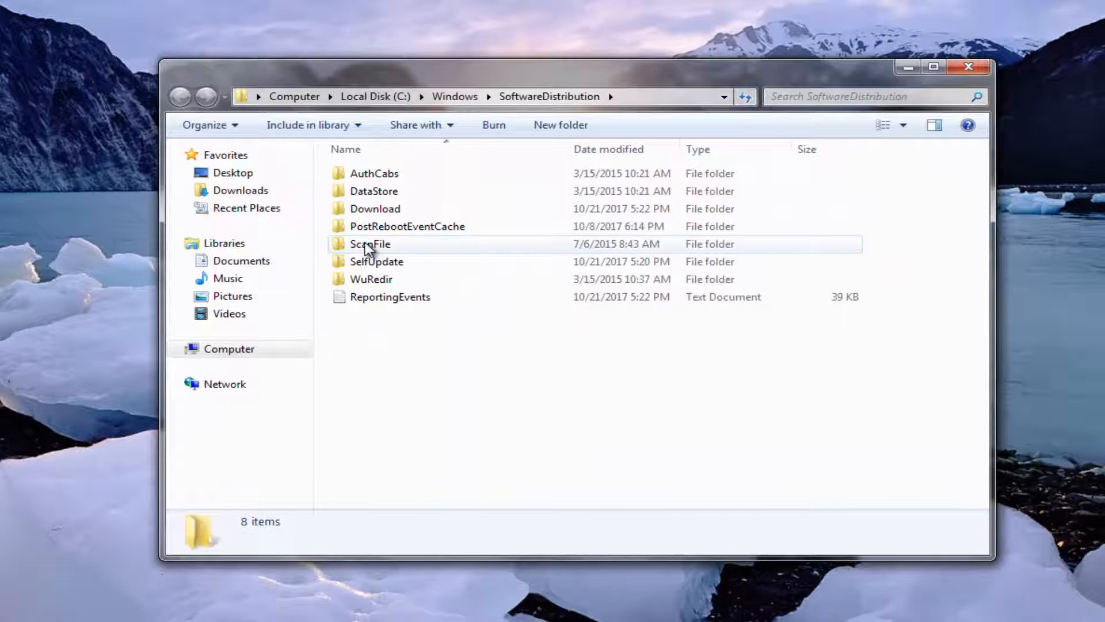
mouse_move(499, 333)
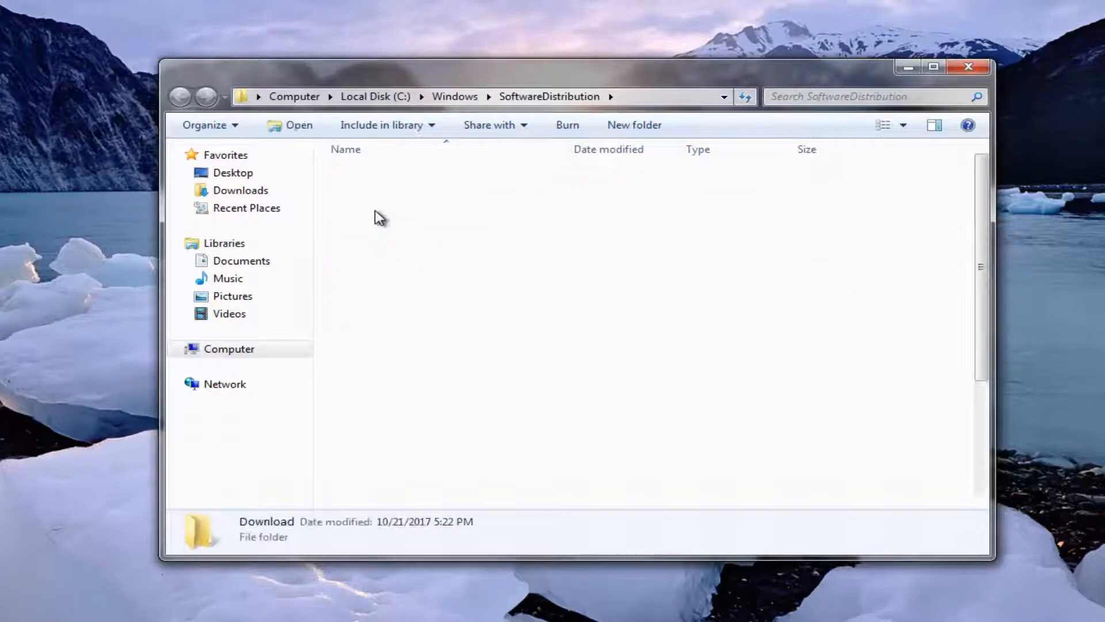
Open the Download folder and select all 29 items inside it
double_click(267, 521)
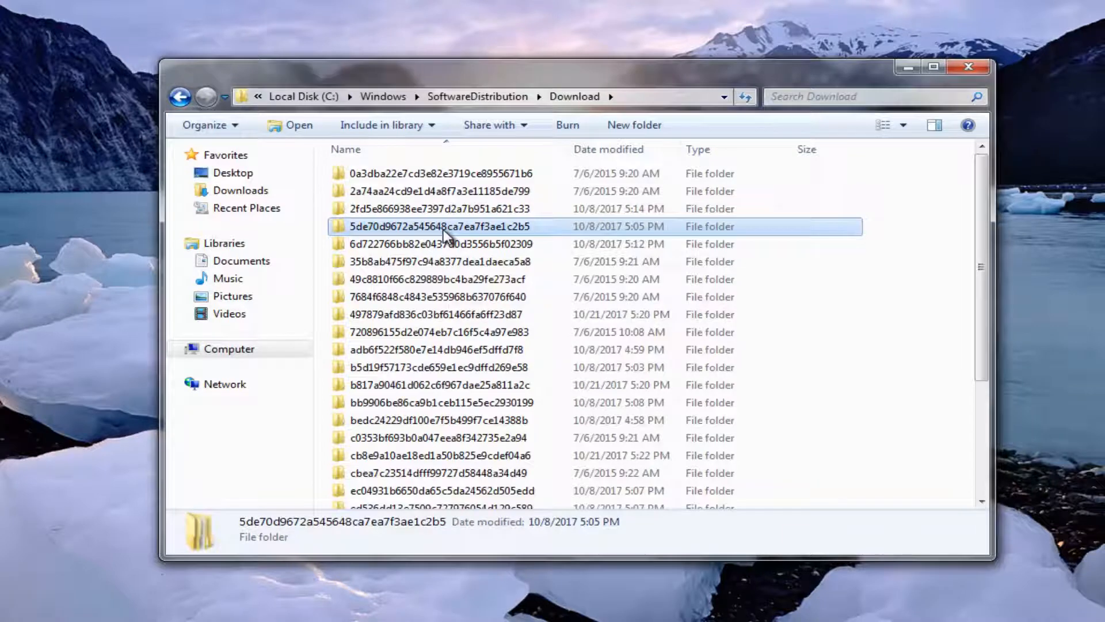
key(ctrl+a)
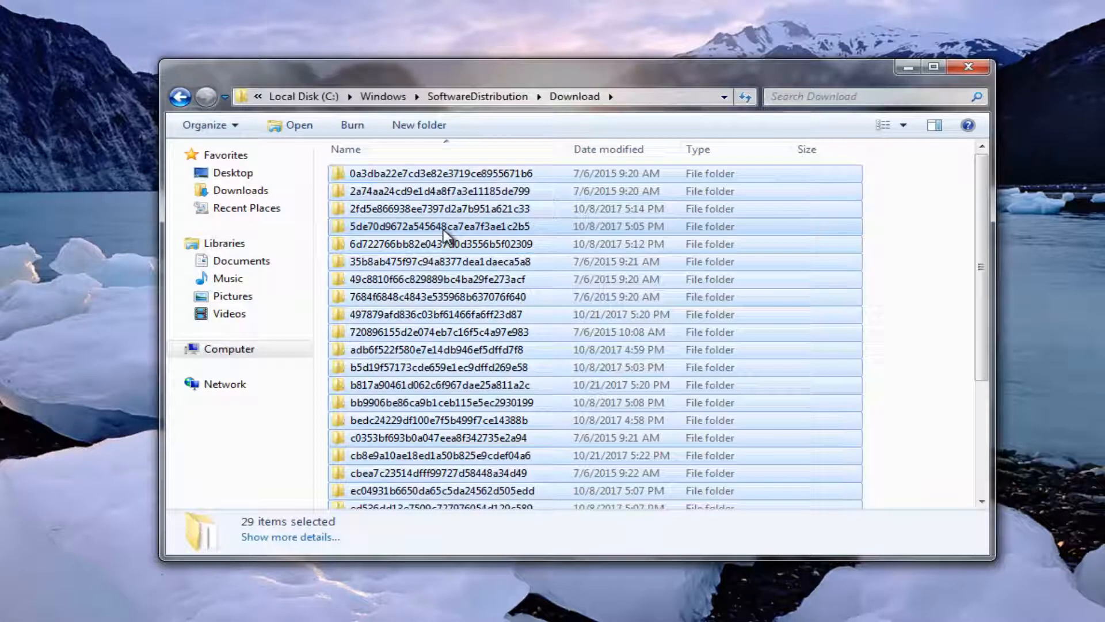
Delete all 29 items, granting administrator permission for all, and close the emptied folder
right_click(444, 235)
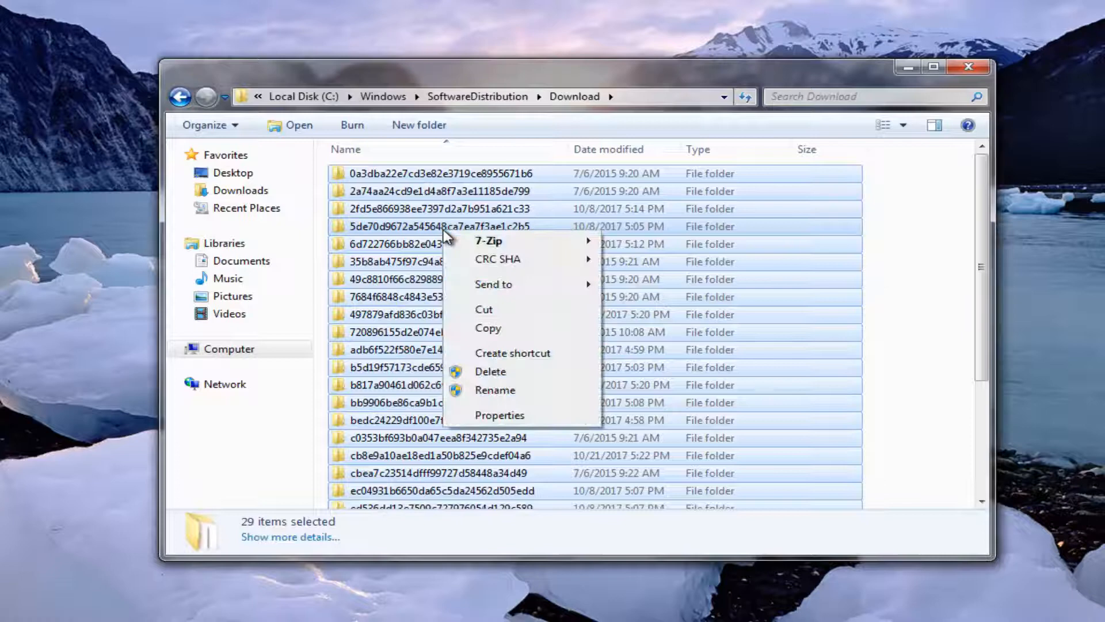
mouse_move(480, 374)
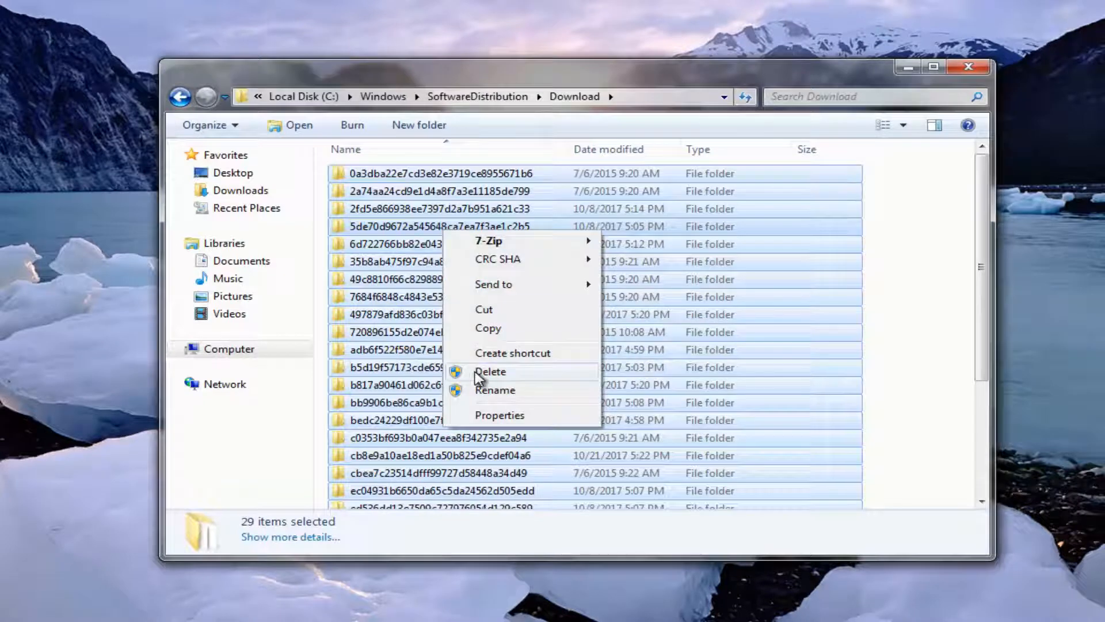
click(490, 371)
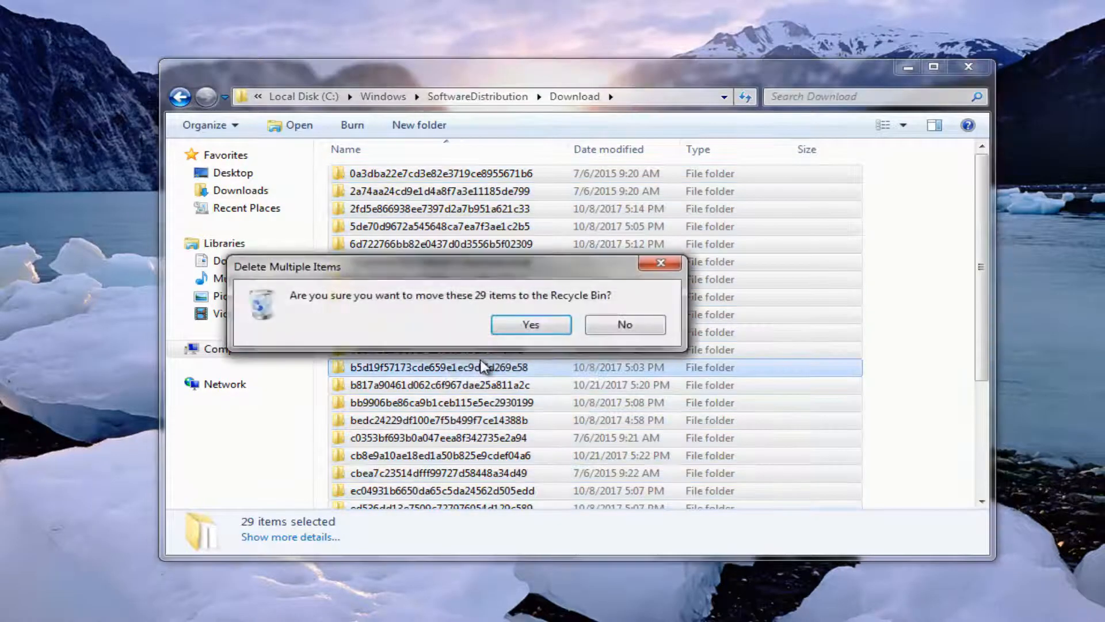
click(530, 324)
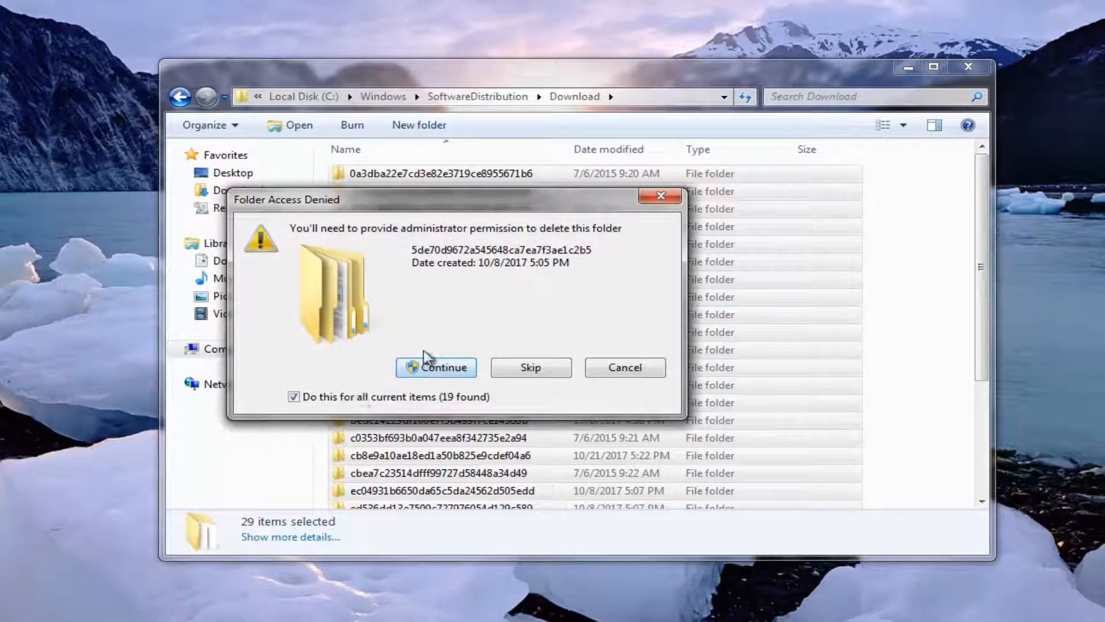
click(435, 368)
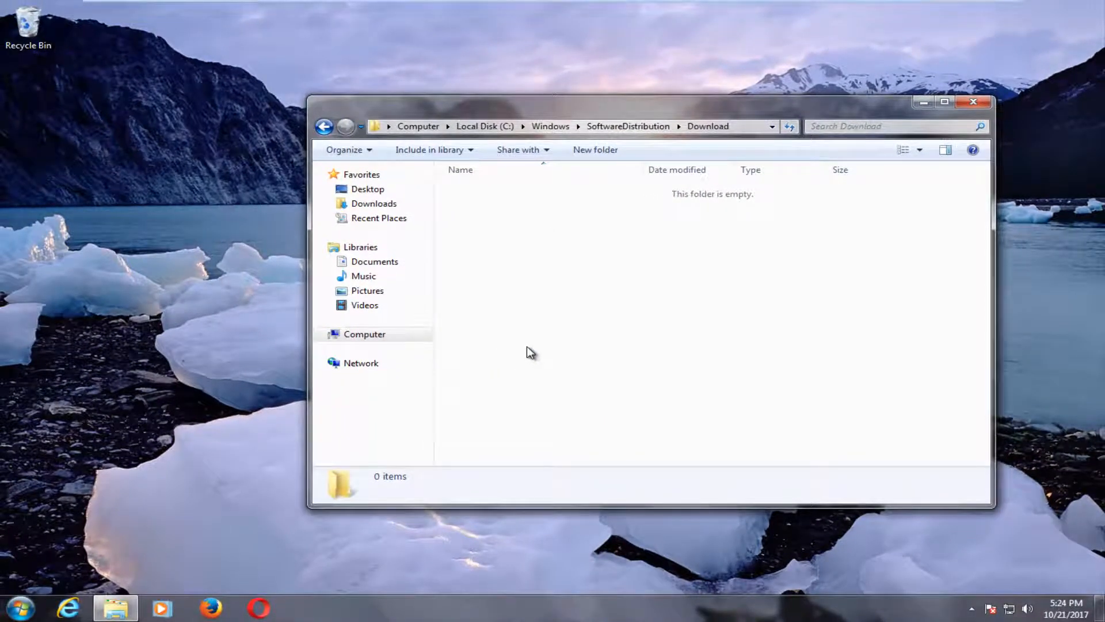
mouse_move(800, 219)
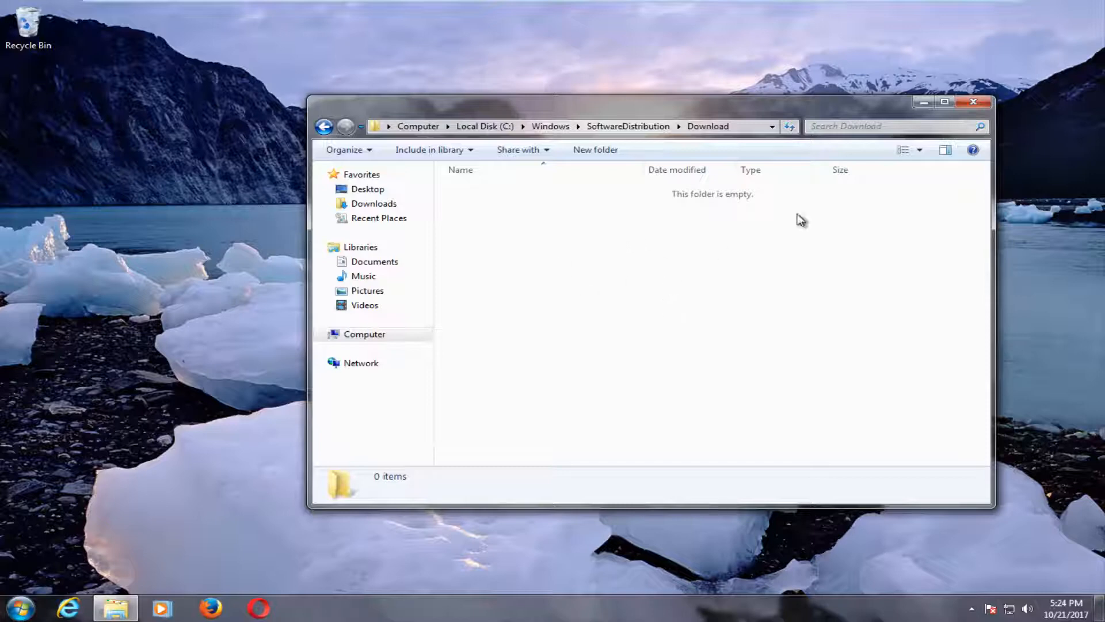
click(974, 101)
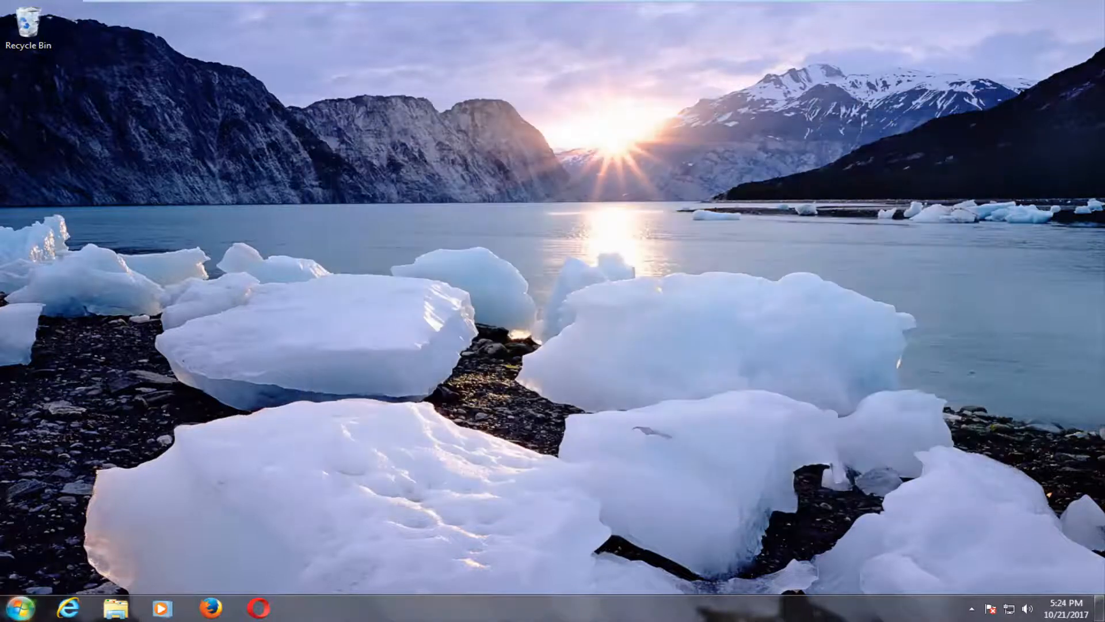
Search for 'services' and reopen the Services console
text(ser)
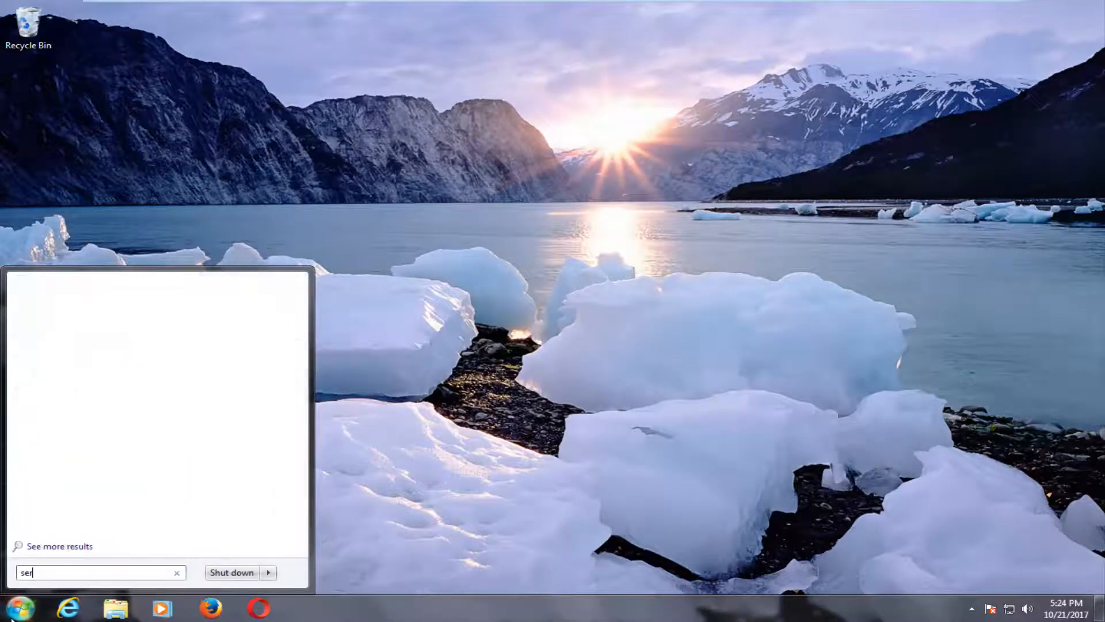
text(vices)
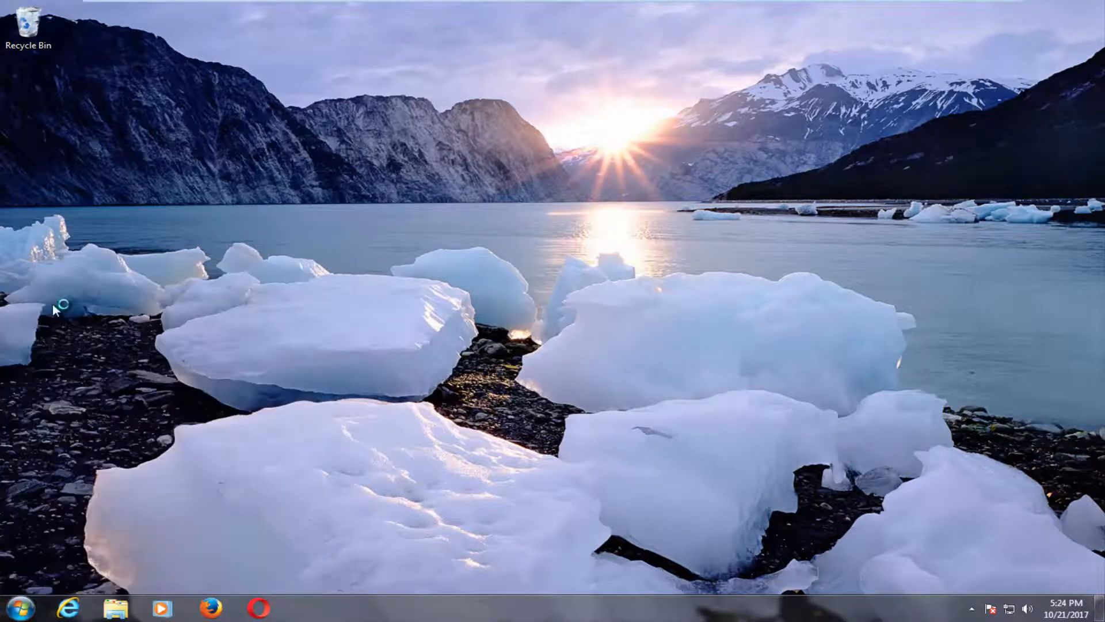
click(306, 606)
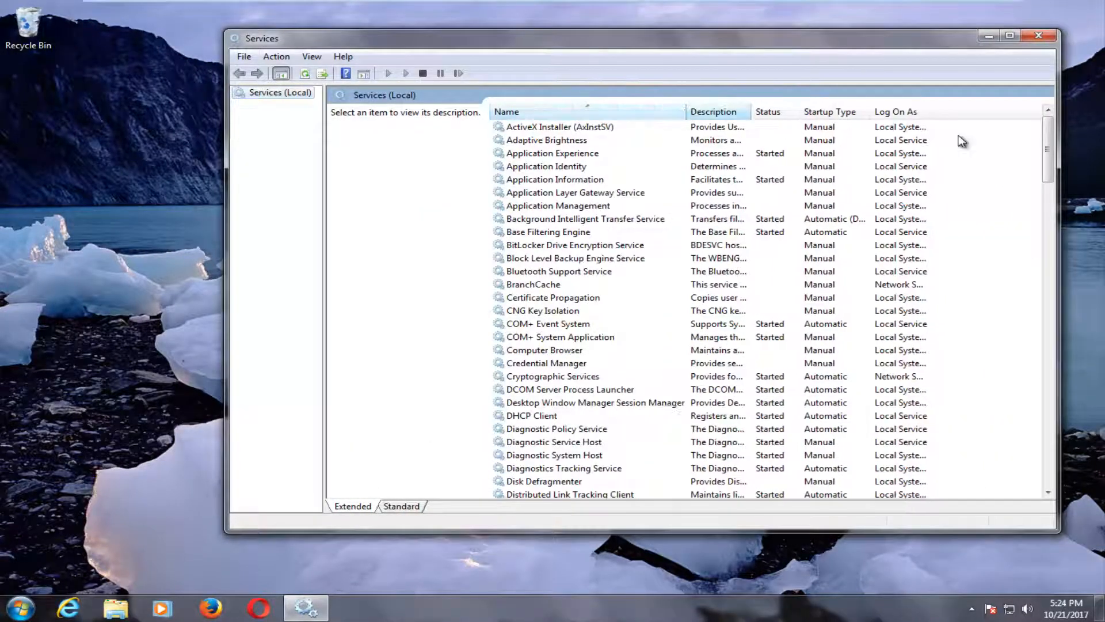
Start the Windows Update service so it shows Started, then close Services
scroll(down, 3)
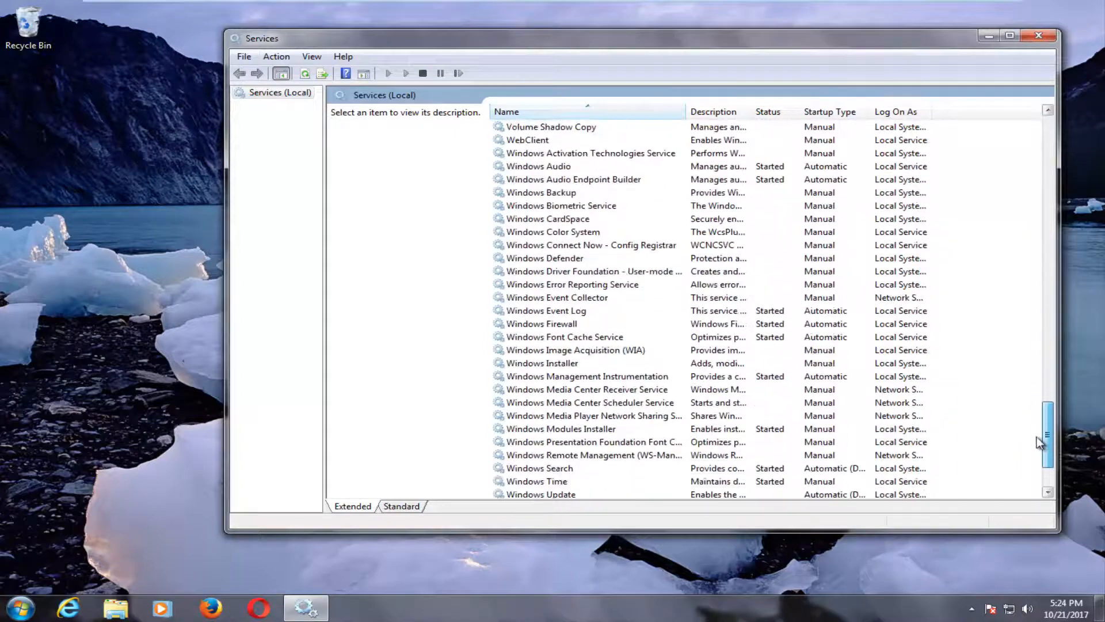
scroll(down, 3)
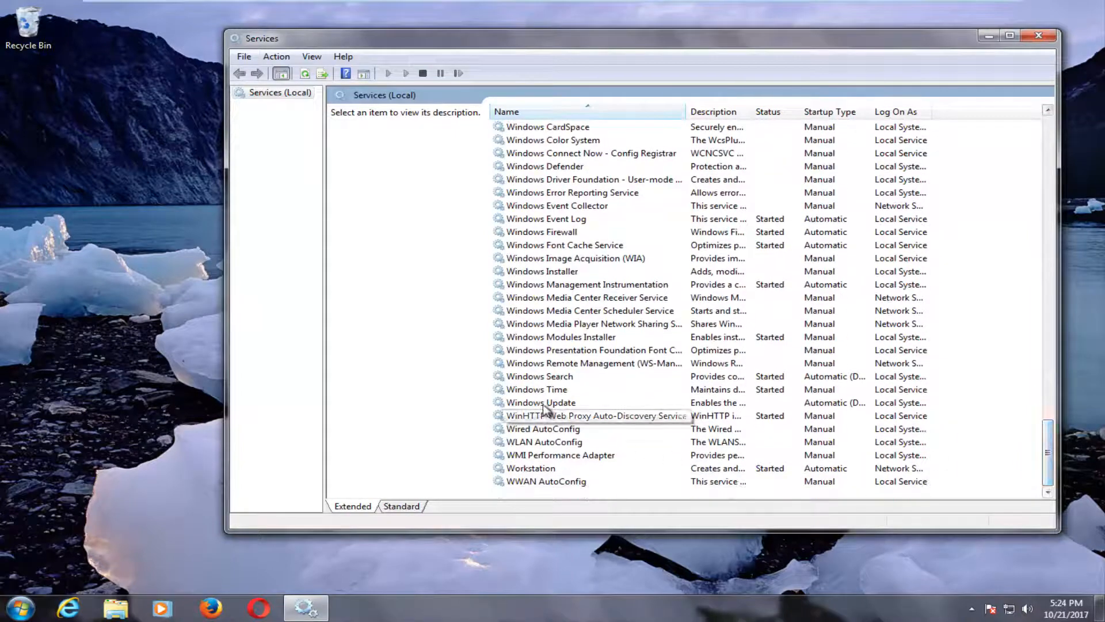
right_click(540, 402)
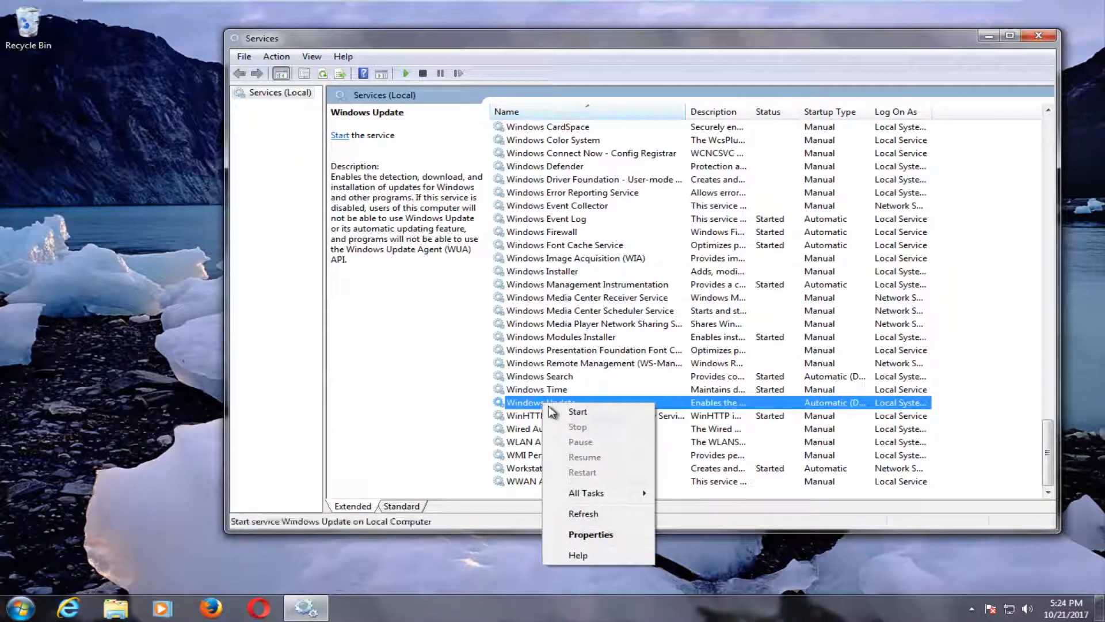
mouse_move(567, 412)
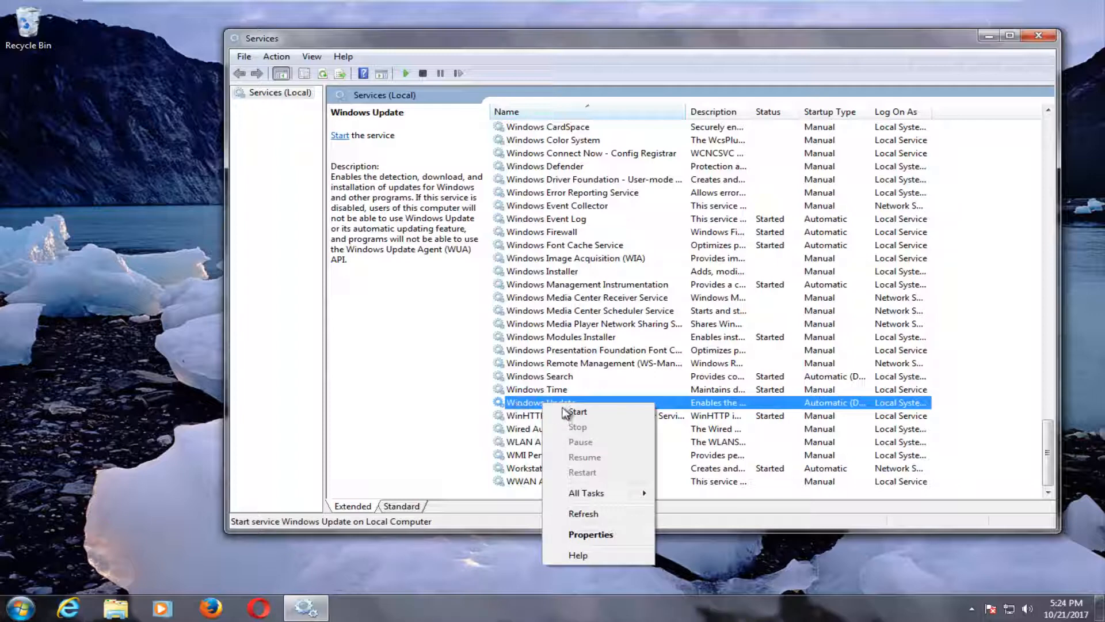
mouse_move(472, 373)
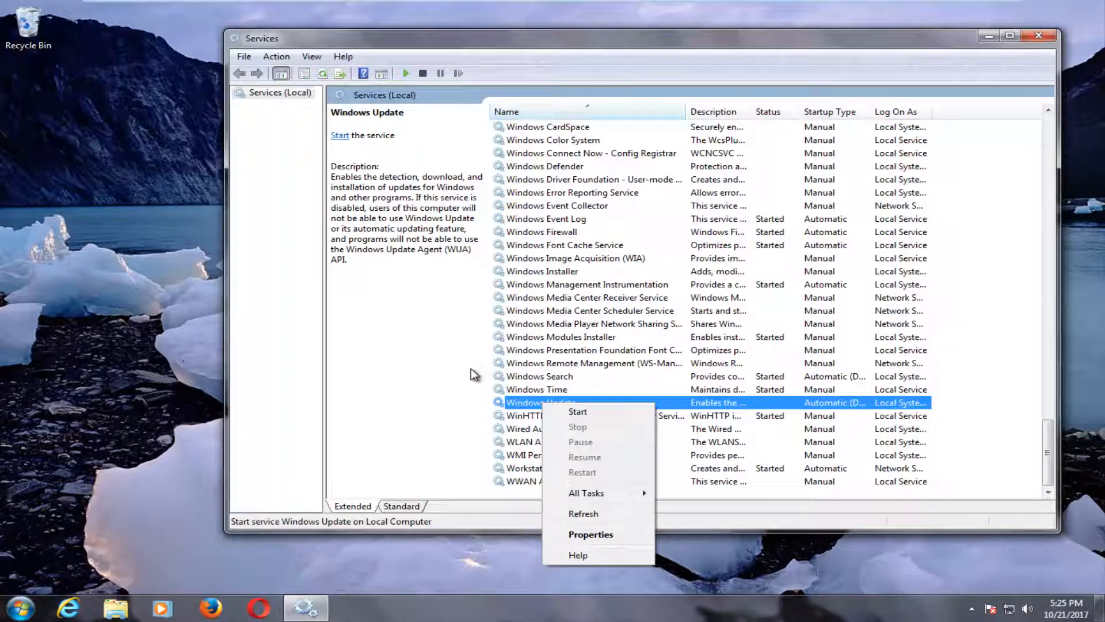
mouse_move(571, 415)
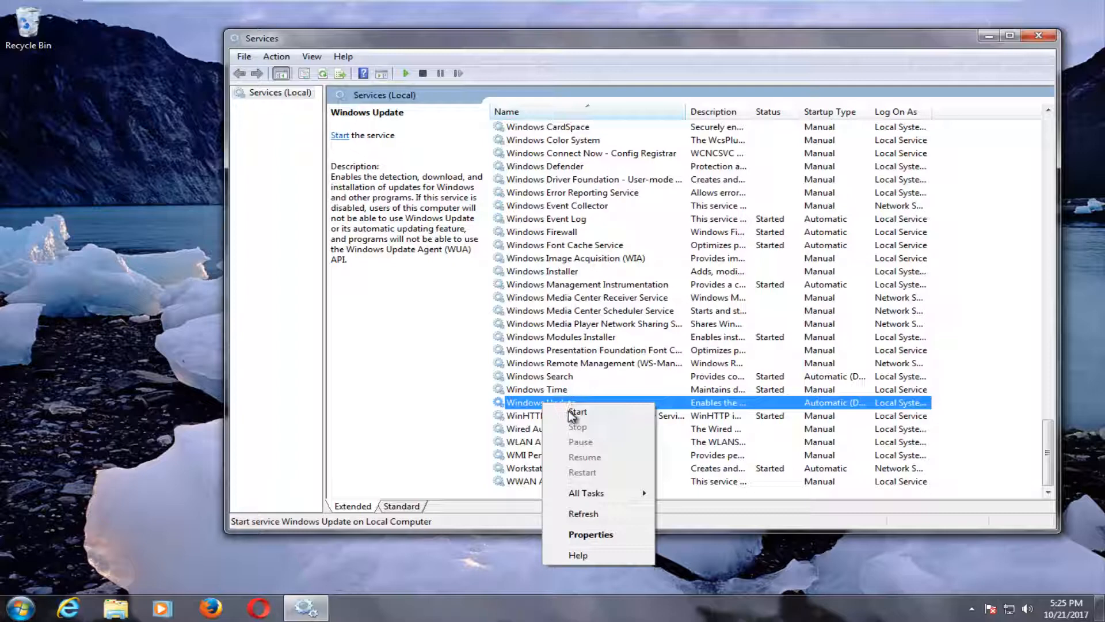
mouse_move(577, 411)
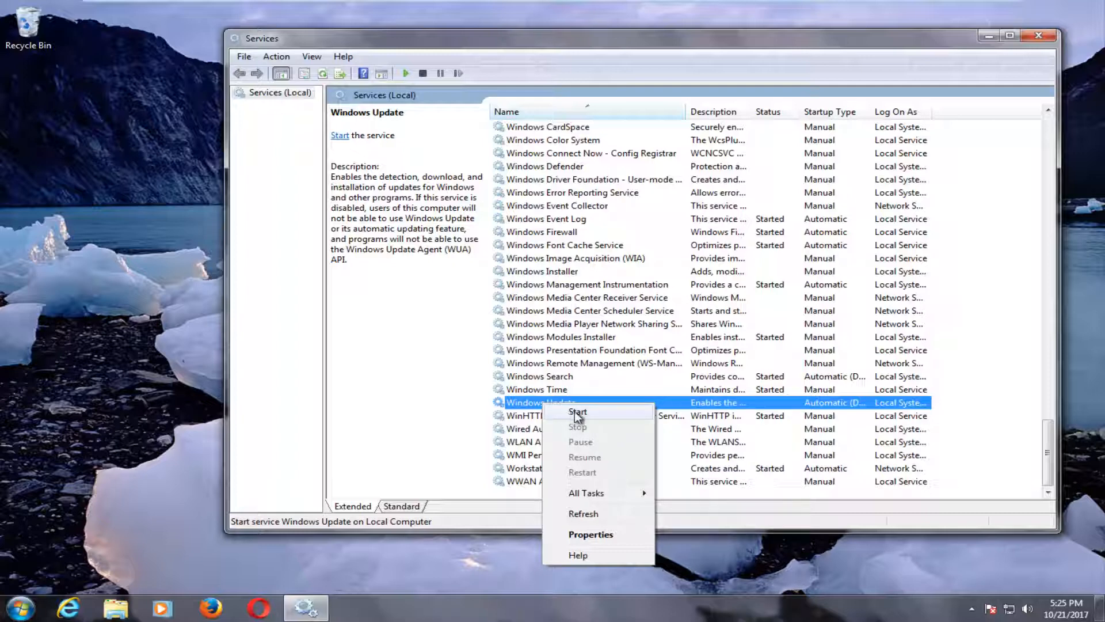
mouse_move(573, 420)
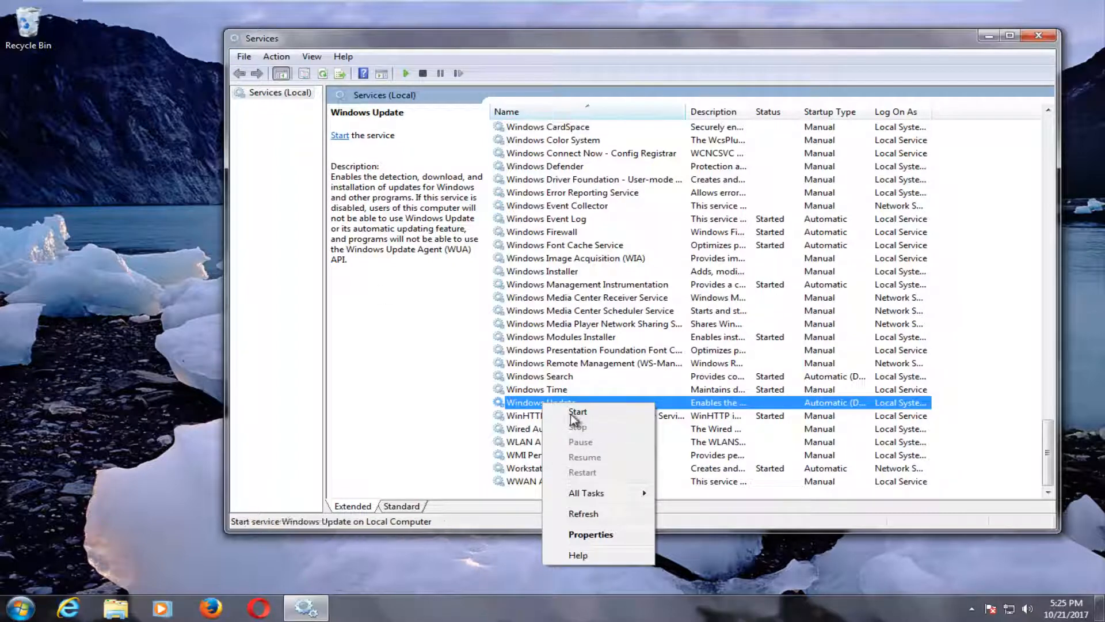
click(577, 412)
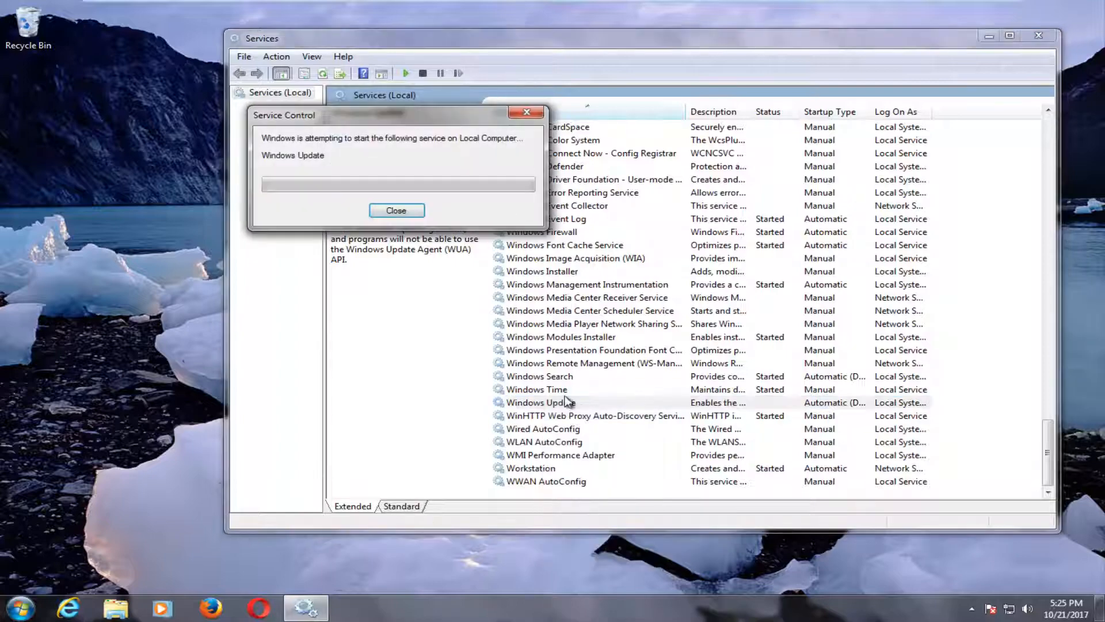
click(396, 210)
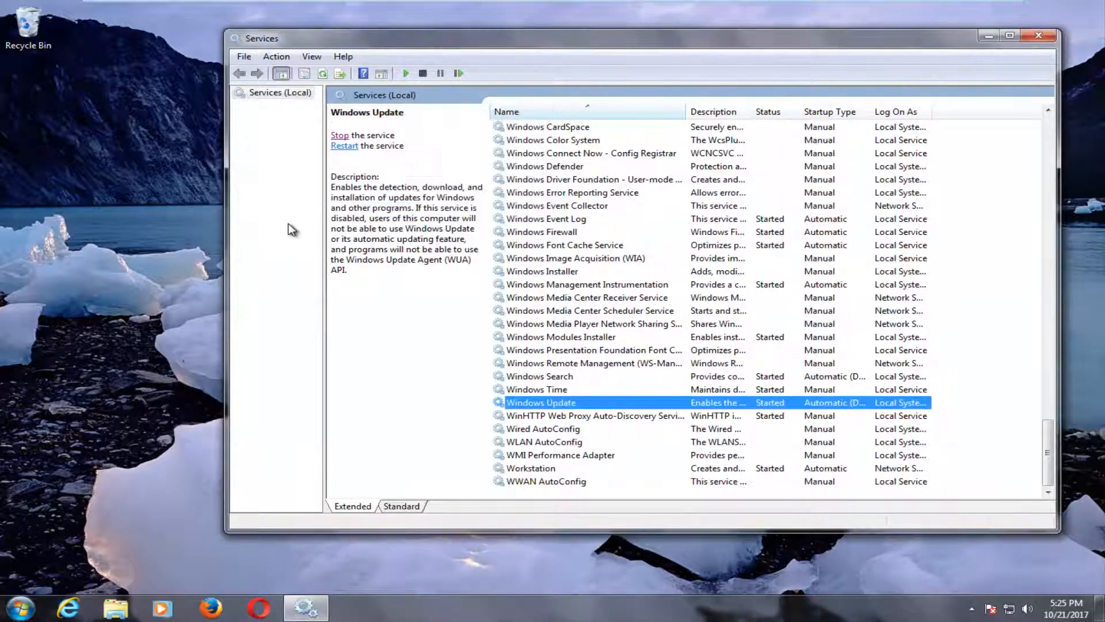
mouse_move(1038, 36)
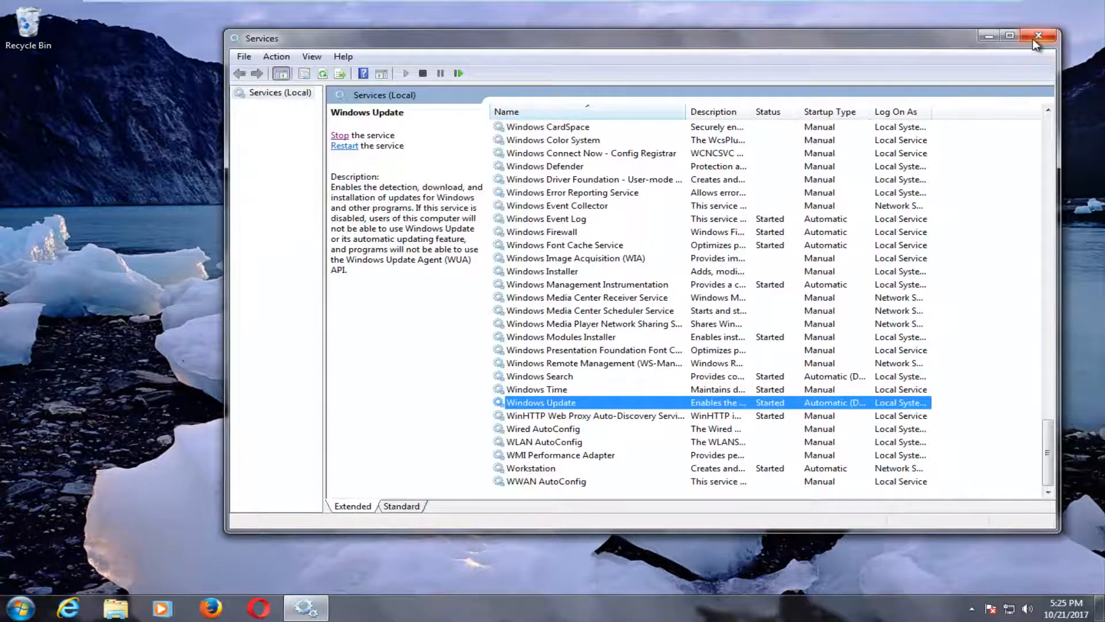
click(1041, 36)
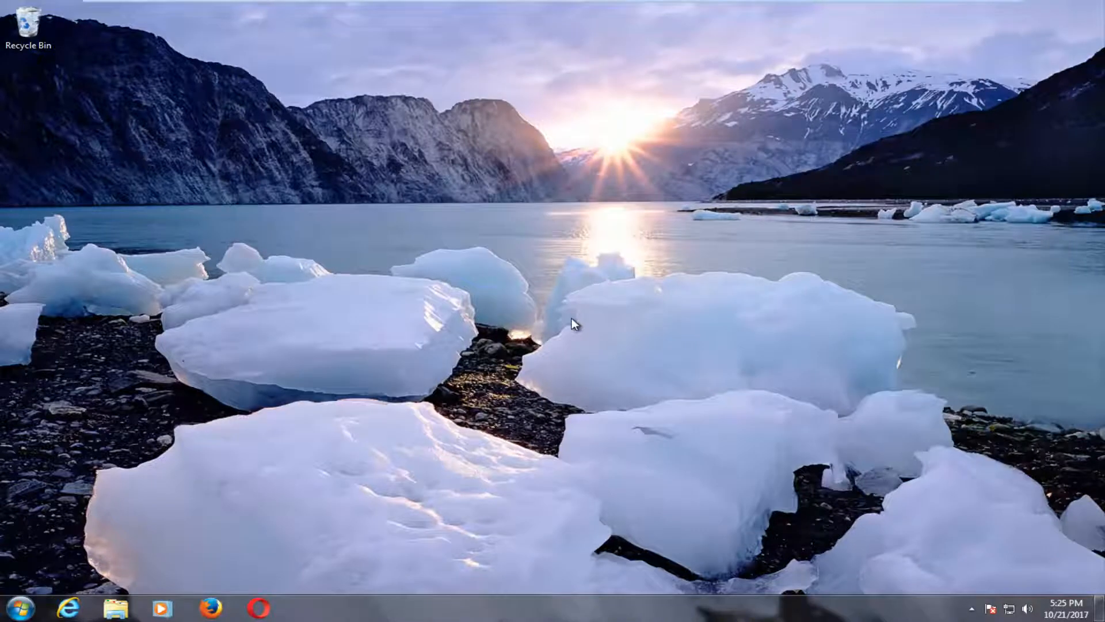